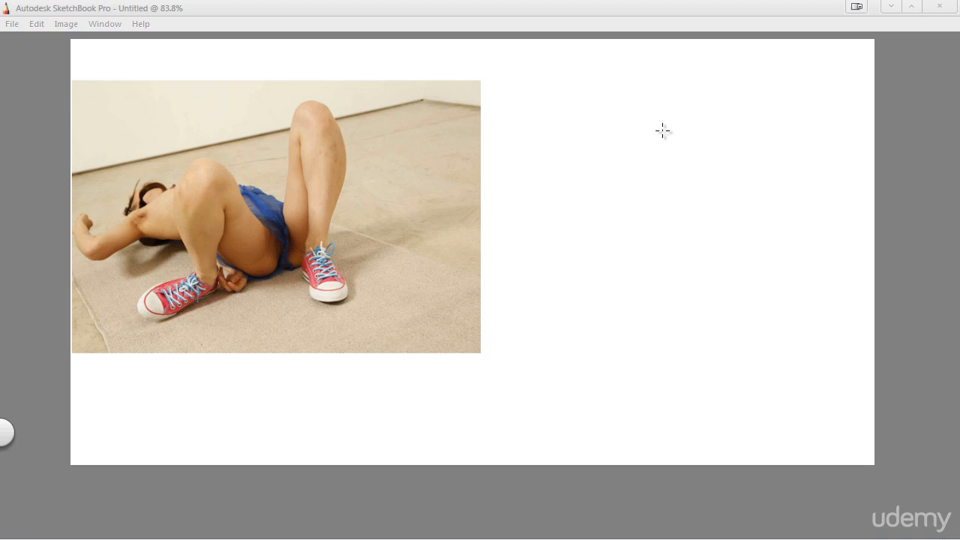
{"action": "mouse_move", "coordinate": [640, 169]}
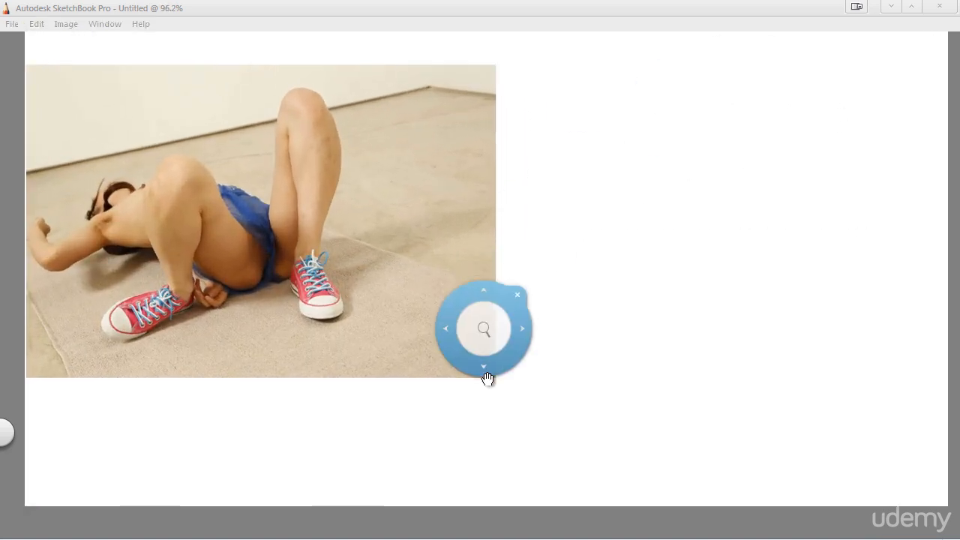
Step: Zoom the canvas to about 96% and pan it so photo and drawing area fill the window
{"action": "left_click_drag", "start_coordinate": [600, 91], "coordinate": [642, 161]}
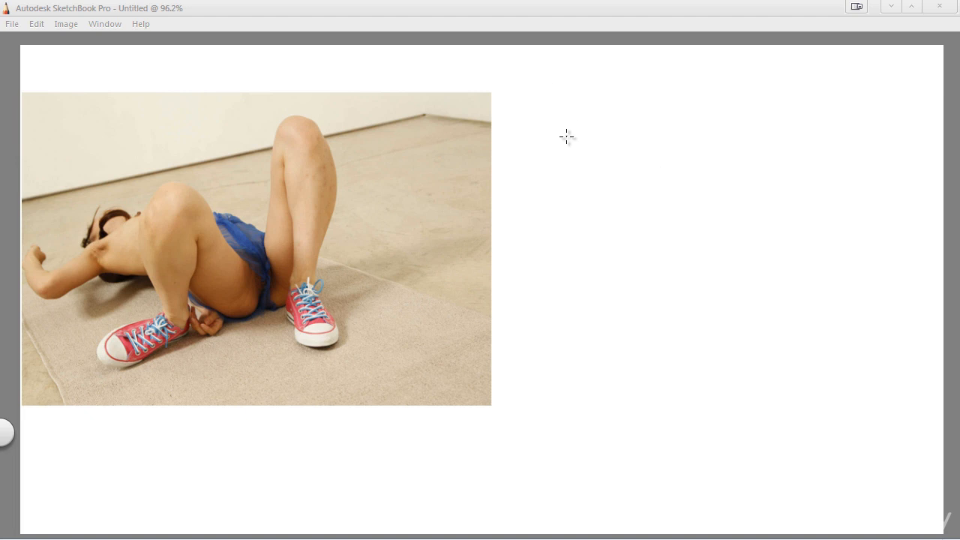
{"action": "mouse_move", "coordinate": [575, 175]}
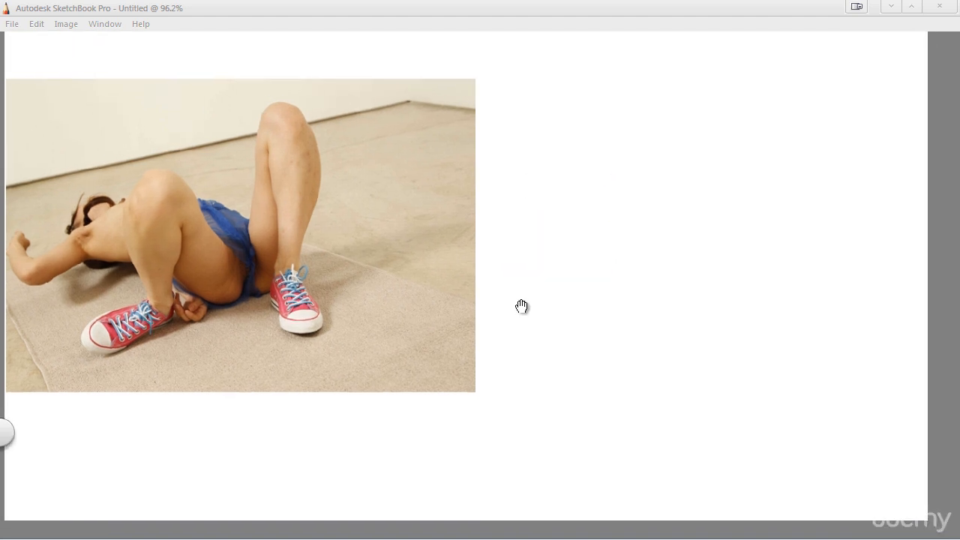
{"action": "left_click_drag", "start_coordinate": [523, 306], "coordinate": [537, 318]}
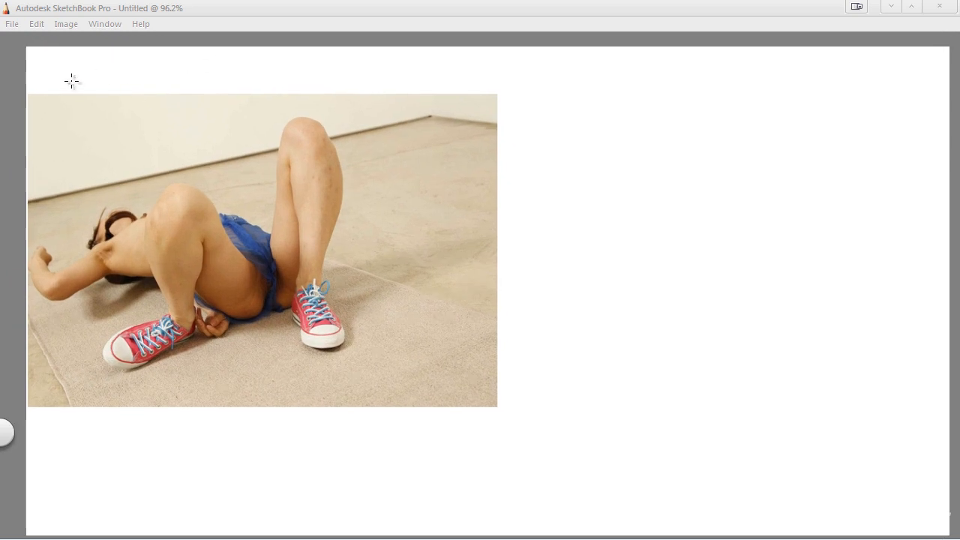
Step: Handwrite the maroon labels 'Perse.' and 'Shape.' along the top of the canvas
{"action": "left_click_drag", "start_coordinate": [58, 83], "coordinate": [90, 71]}
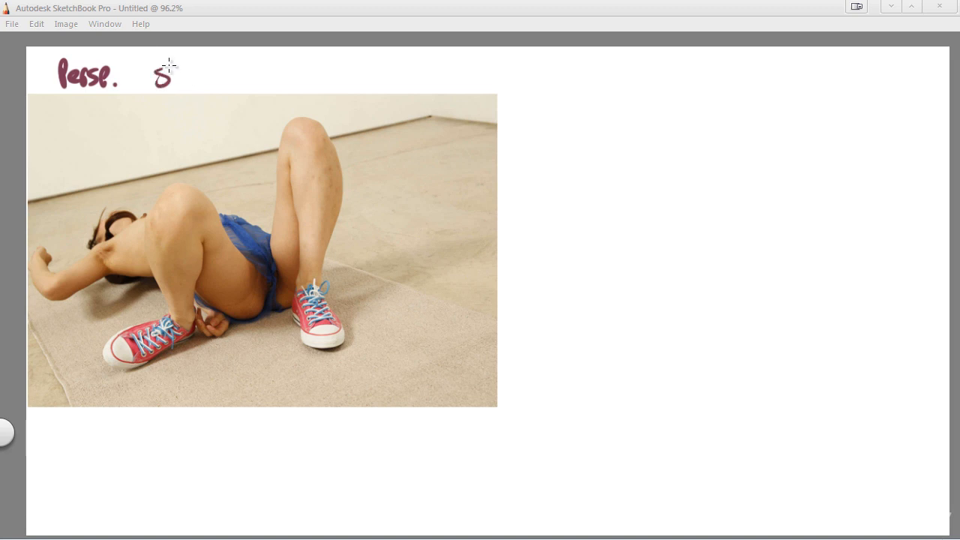
{"action": "left_click_drag", "start_coordinate": [162, 76], "coordinate": [240, 79]}
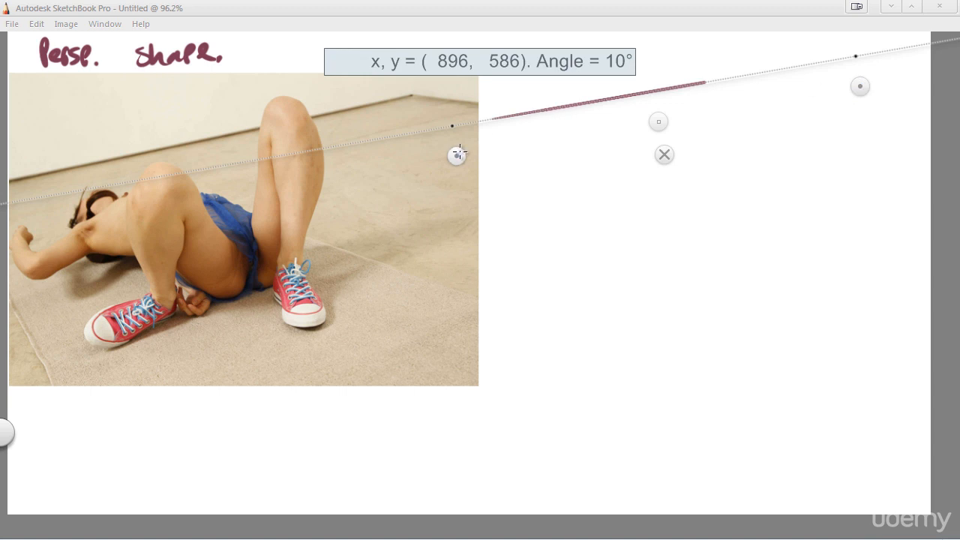
Step: Using the angled Ruler, rule the upper, lower and left-side edges of the perspective plane
{"action": "left_click_drag", "start_coordinate": [860, 86], "coordinate": [876, 79]}
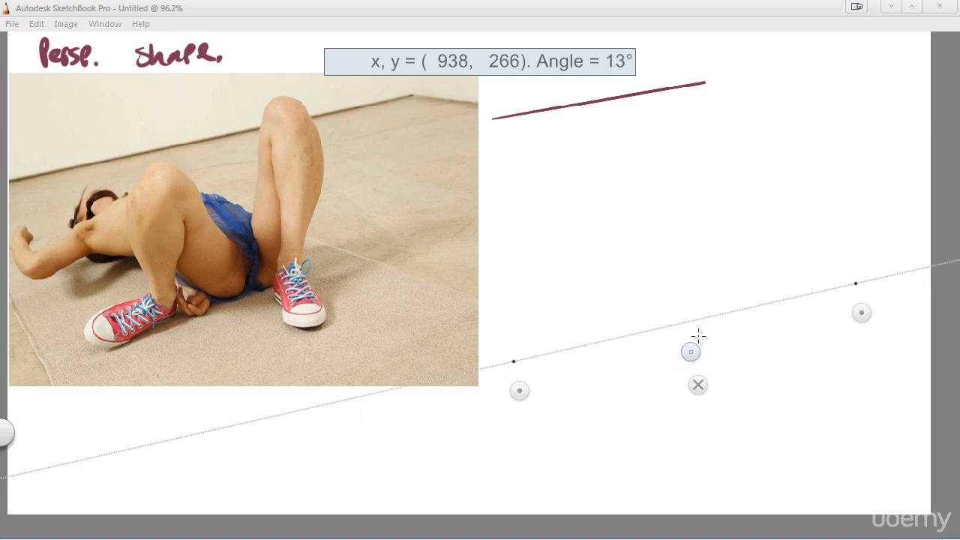
{"action": "left_click_drag", "start_coordinate": [691, 352], "coordinate": [726, 303]}
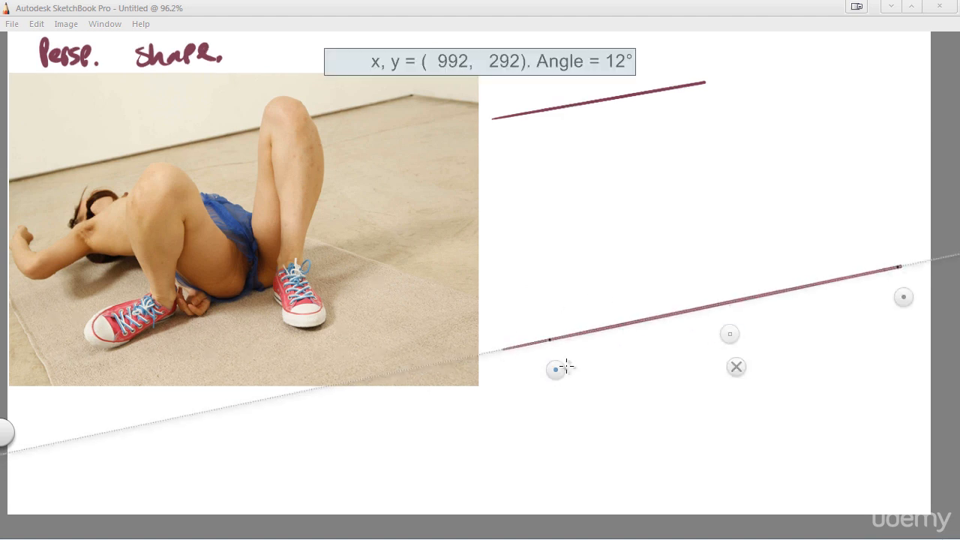
{"action": "left_click_drag", "start_coordinate": [556, 369], "coordinate": [484, 146]}
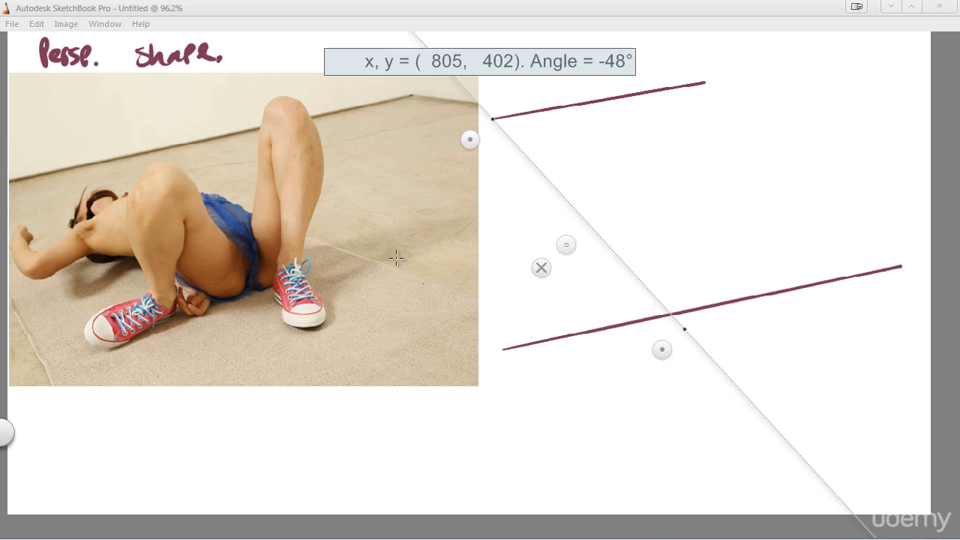
{"action": "mouse_move", "coordinate": [629, 302]}
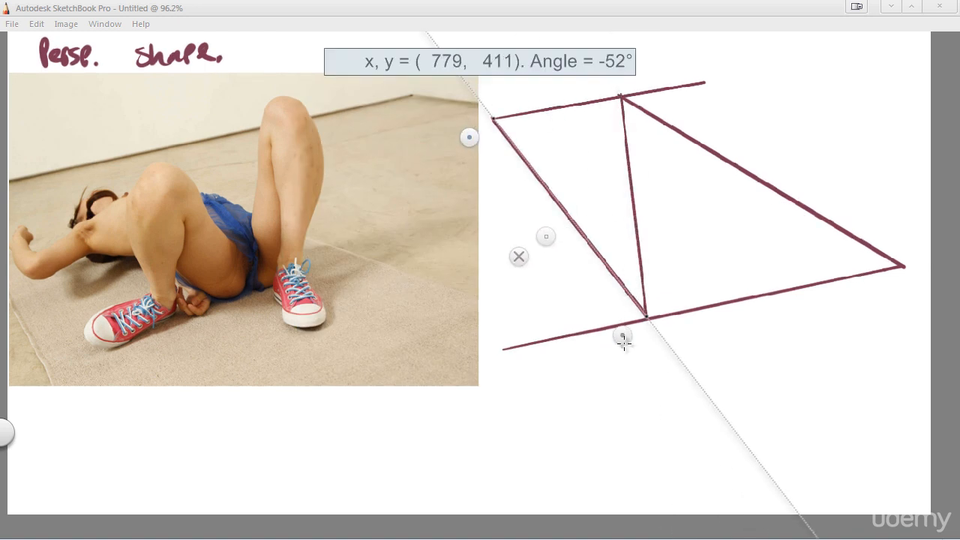
Step: Draw a corner-to-corner diagonal and a short horizontal centre stroke across the ground plane
{"action": "left_click_drag", "start_coordinate": [623, 336], "coordinate": [889, 294]}
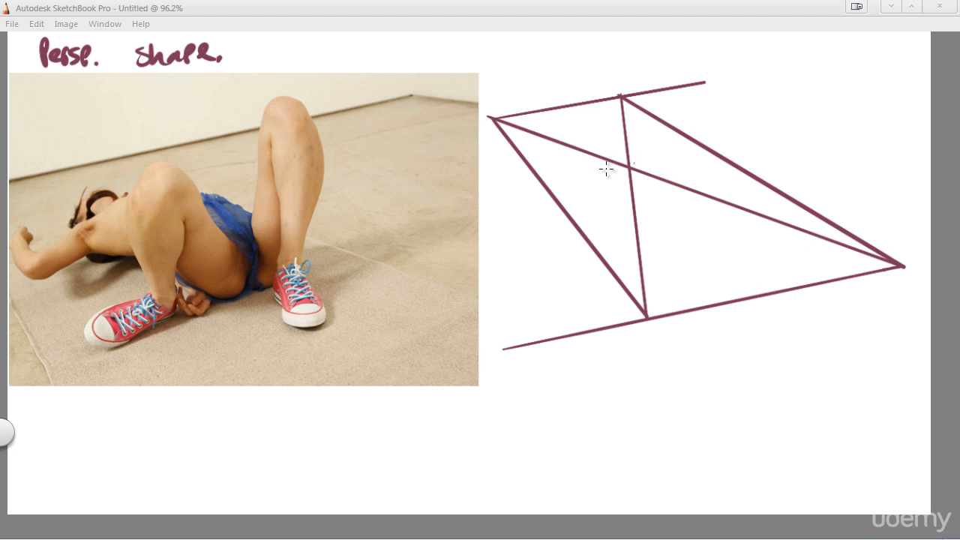
{"action": "left_click_drag", "start_coordinate": [574, 178], "coordinate": [691, 156]}
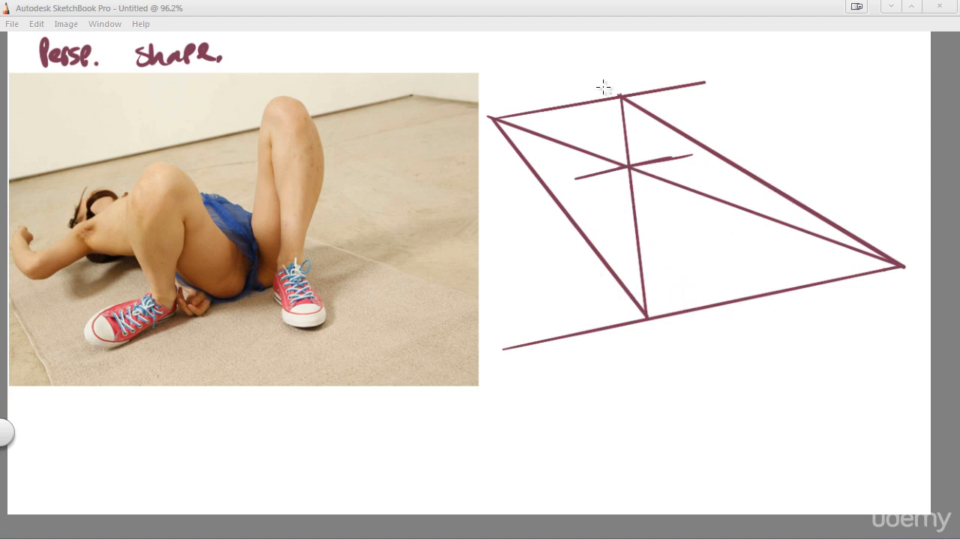
{"action": "mouse_move", "coordinate": [124, 343]}
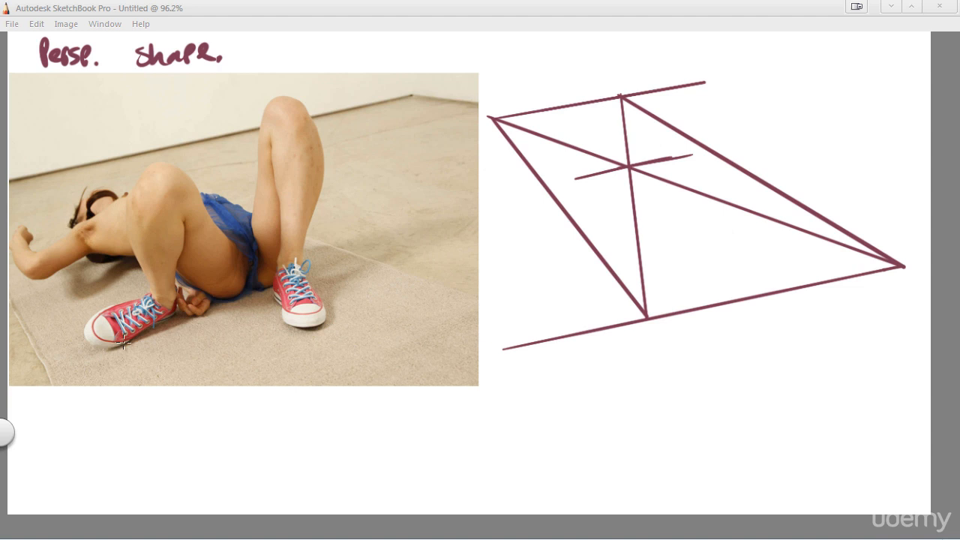
{"action": "mouse_move", "coordinate": [204, 134]}
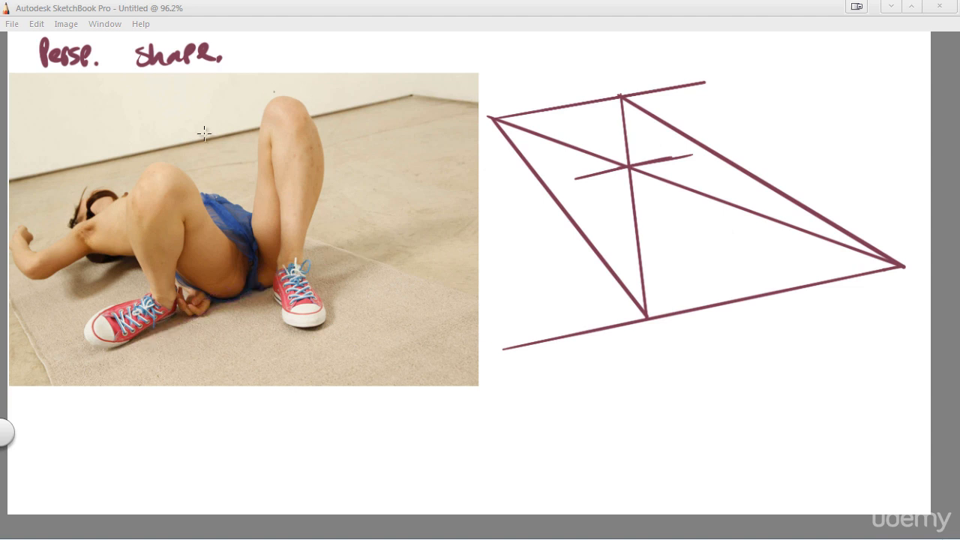
{"action": "left_click_drag", "start_coordinate": [544, 229], "coordinate": [777, 184]}
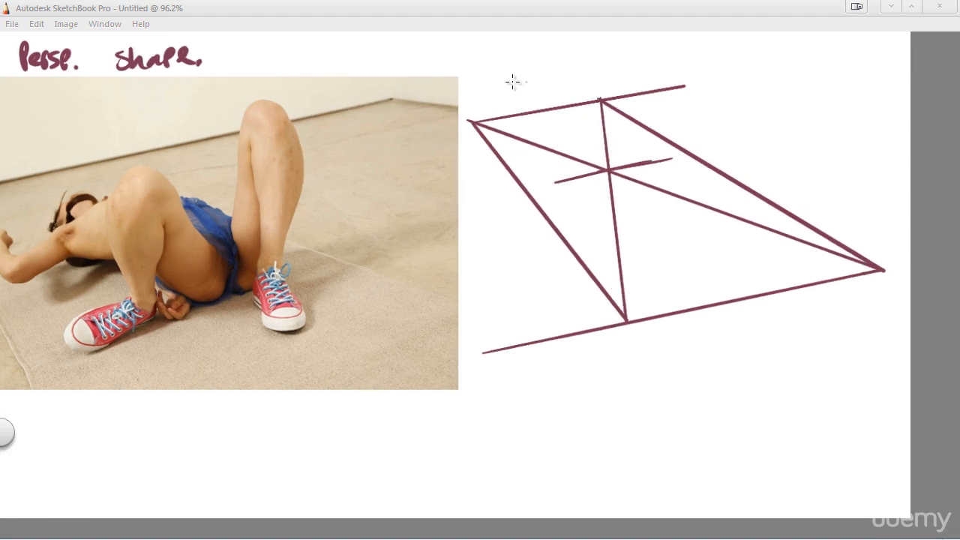
{"action": "mouse_move", "coordinate": [556, 109]}
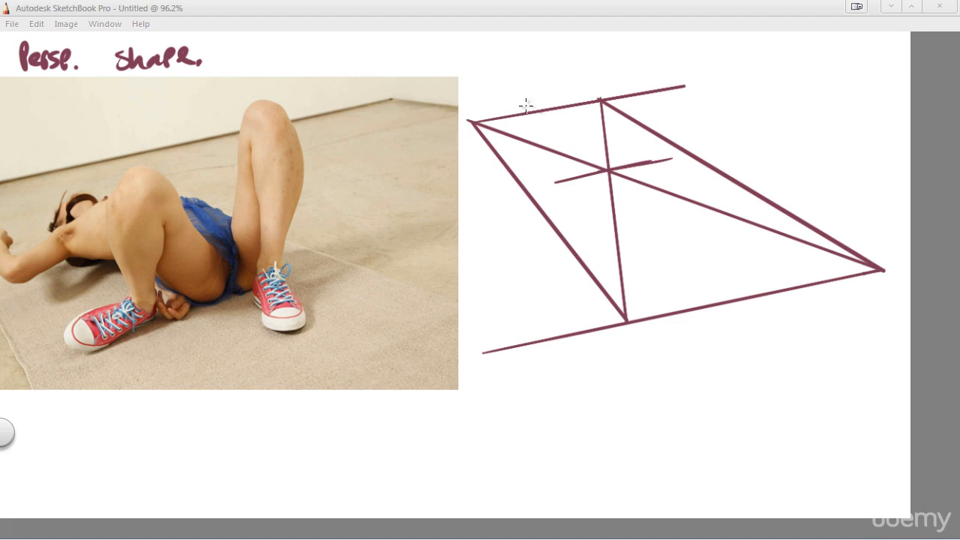
{"action": "mouse_move", "coordinate": [546, 153]}
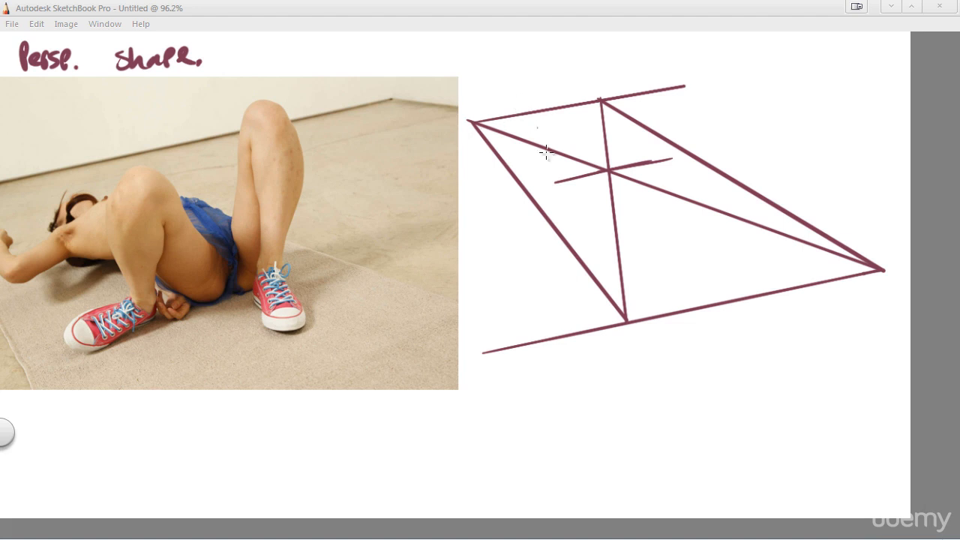
{"action": "mouse_move", "coordinate": [524, 96]}
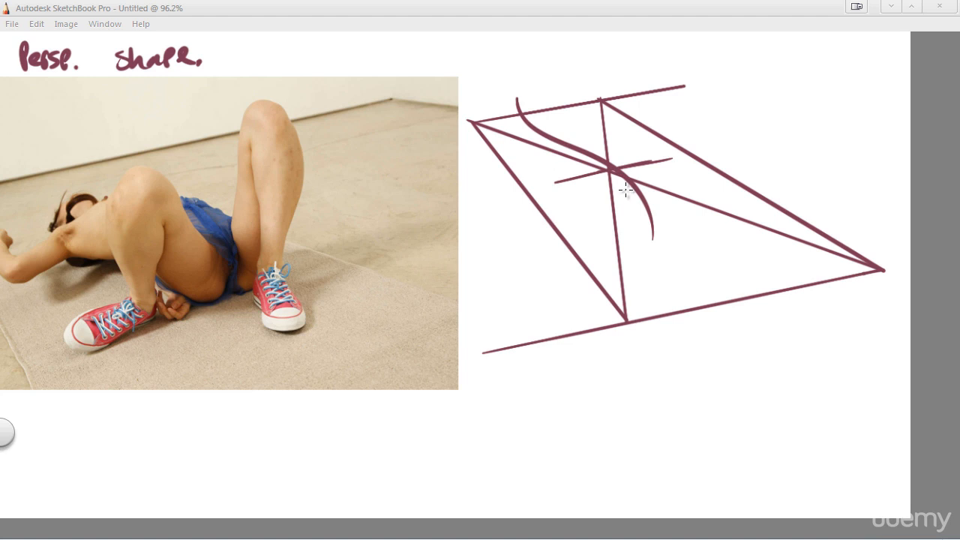
{"action": "mouse_move", "coordinate": [95, 234]}
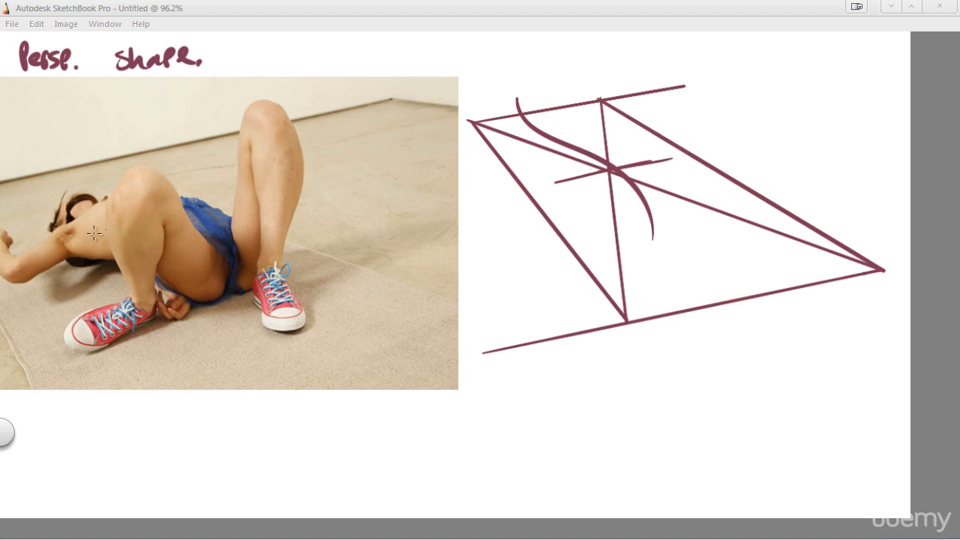
{"action": "mouse_move", "coordinate": [523, 75]}
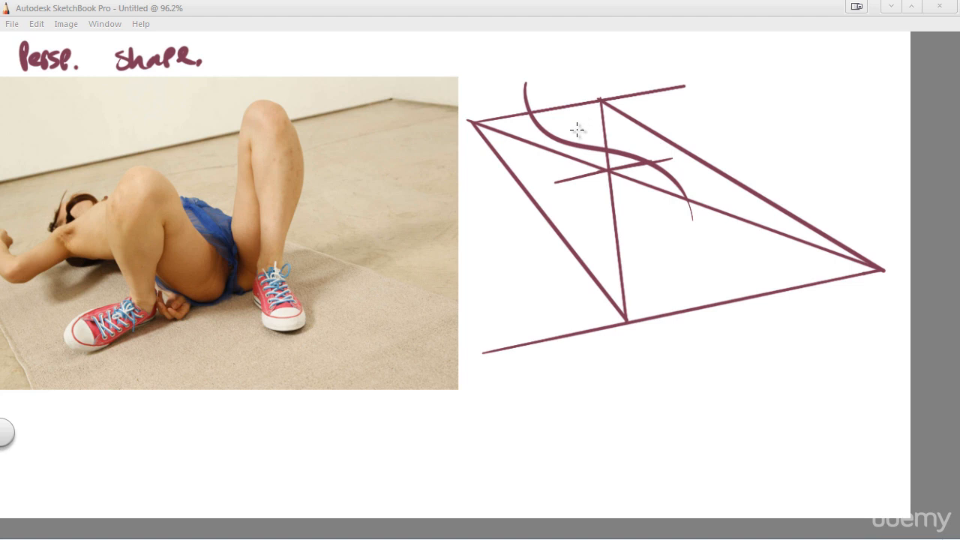
{"action": "mouse_move", "coordinate": [591, 96]}
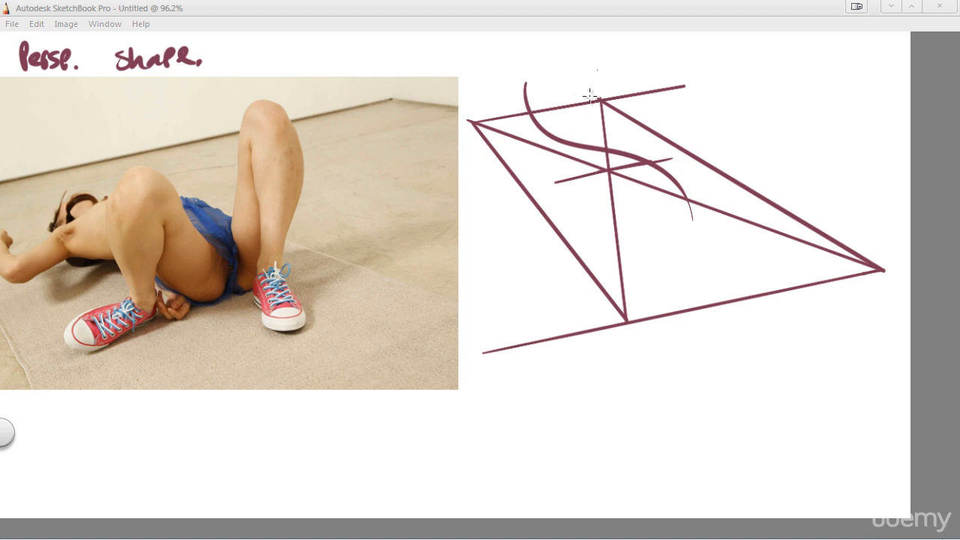
Step: Pan the canvas slightly to reposition the view around the S-shaped gesture curve
{"action": "left_click_drag", "start_coordinate": [596, 68], "coordinate": [585, 132]}
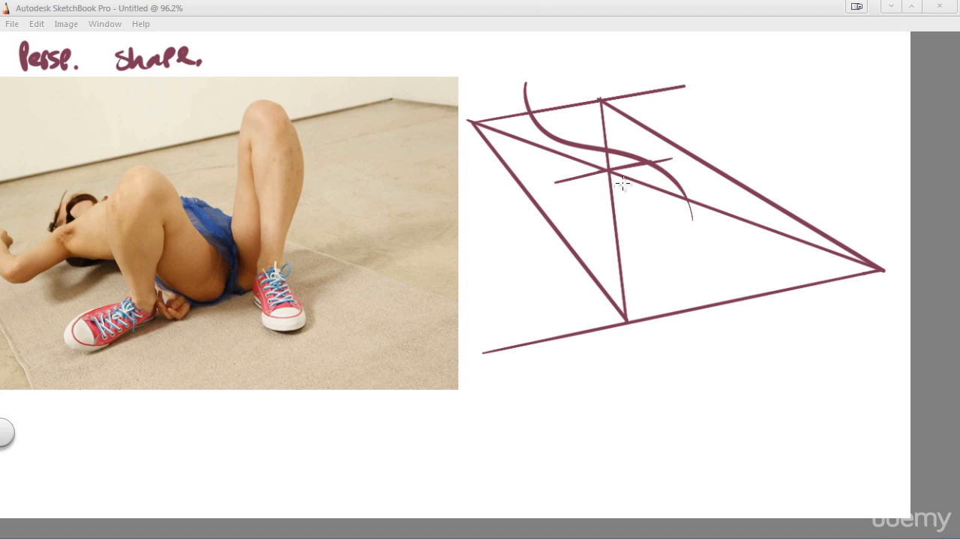
{"action": "mouse_move", "coordinate": [535, 285]}
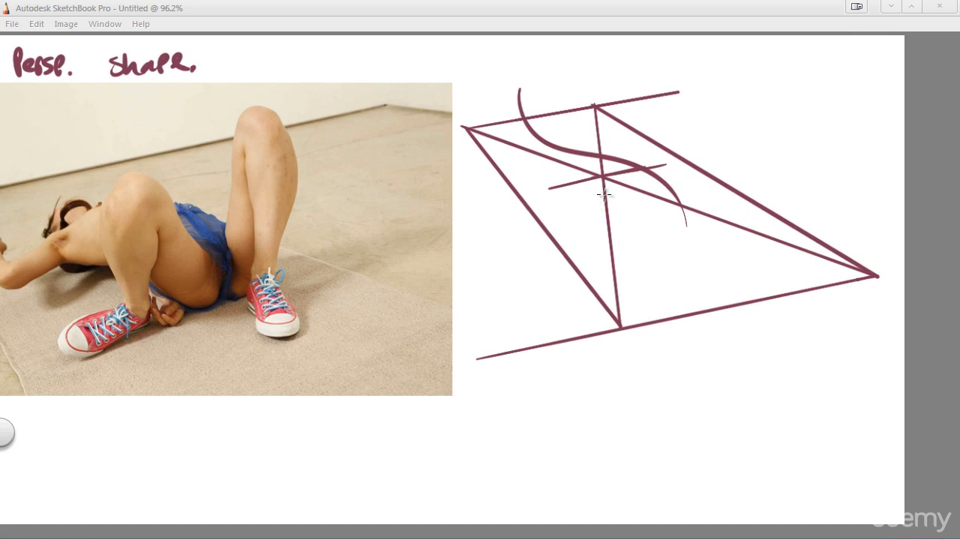
{"action": "mouse_move", "coordinate": [625, 179]}
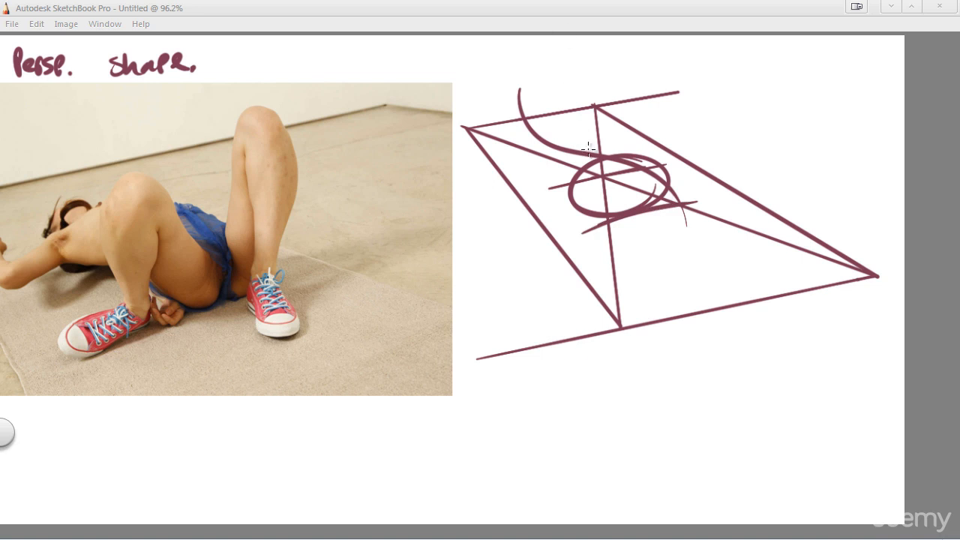
{"action": "mouse_move", "coordinate": [598, 135]}
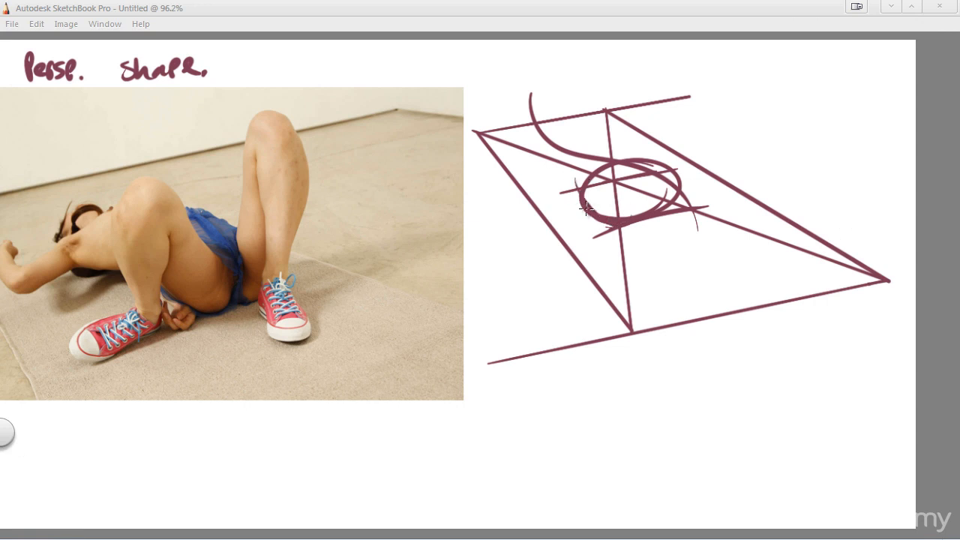
Step: Sketch a head mark, a long loop down from it, and a small curled shape below
{"action": "left_click_drag", "start_coordinate": [589, 210], "coordinate": [551, 154]}
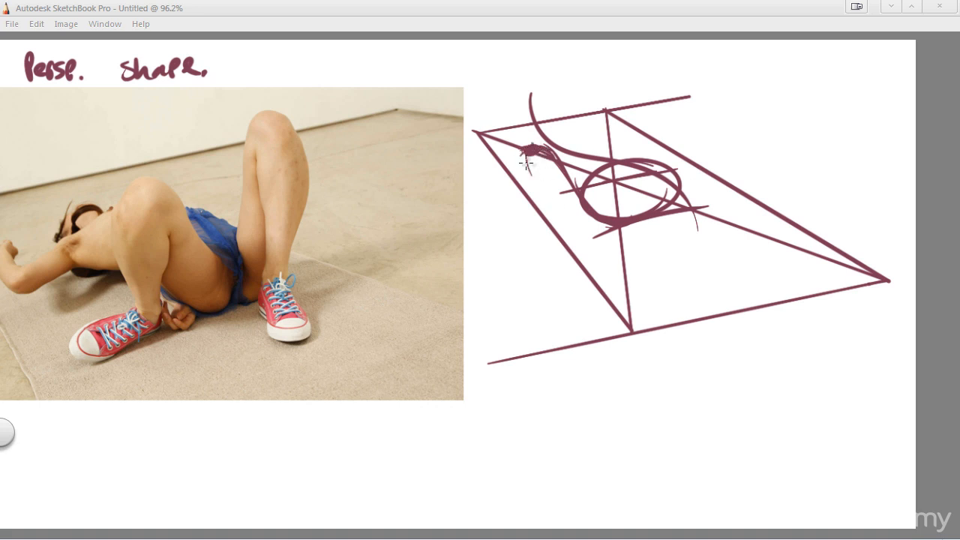
{"action": "left_click_drag", "start_coordinate": [529, 154], "coordinate": [578, 248]}
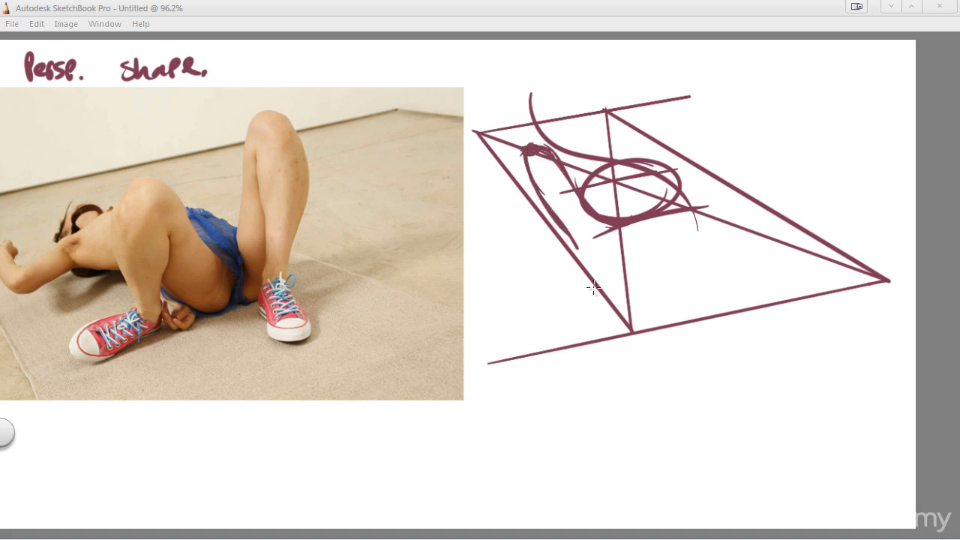
{"action": "left_click_drag", "start_coordinate": [540, 146], "coordinate": [585, 282]}
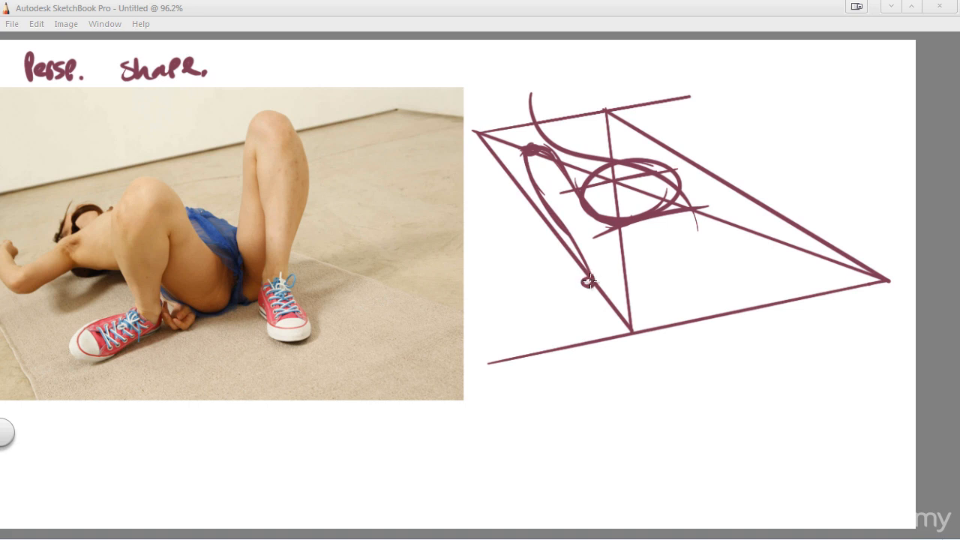
{"action": "left_click_drag", "start_coordinate": [589, 281], "coordinate": [551, 300]}
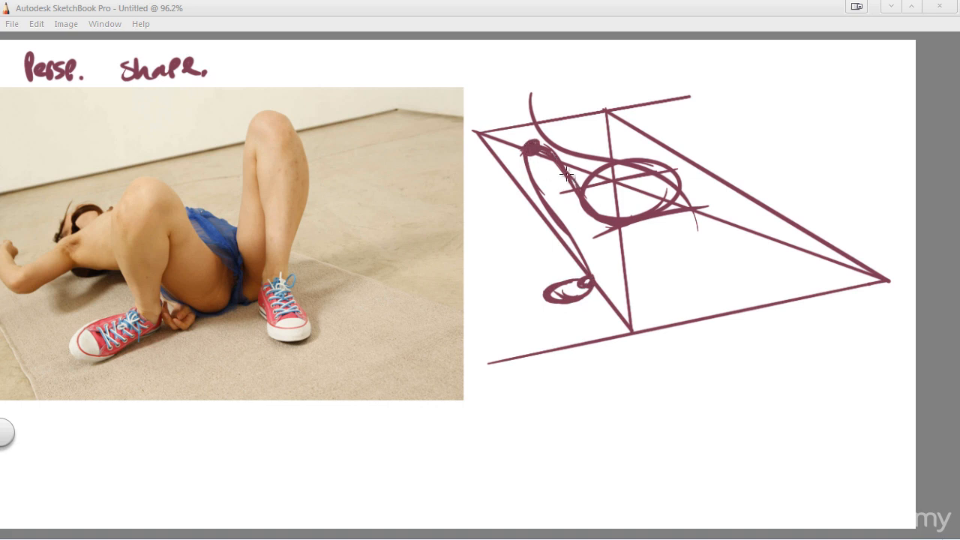
{"action": "left_click_drag", "start_coordinate": [567, 175], "coordinate": [612, 150]}
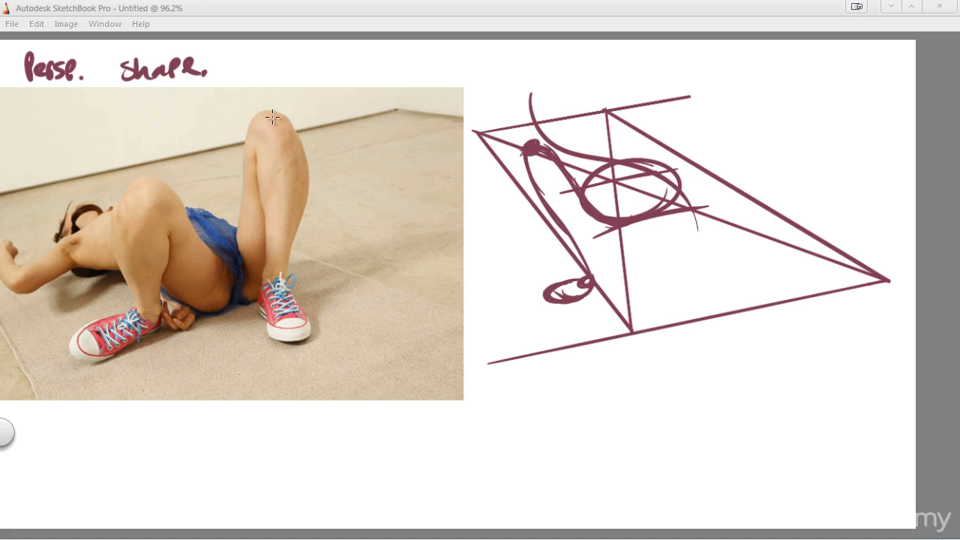
{"action": "mouse_move", "coordinate": [117, 201]}
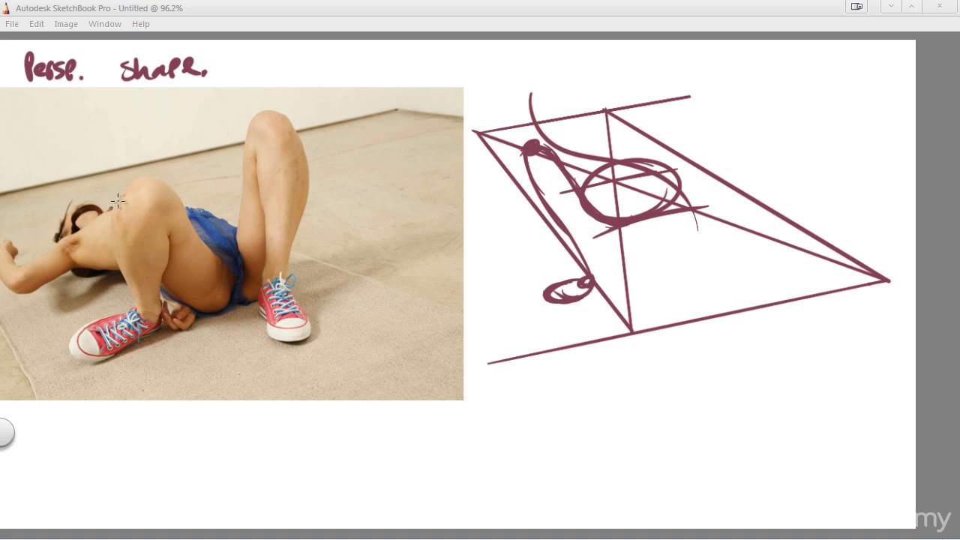
{"action": "left_click_drag", "start_coordinate": [118, 201], "coordinate": [291, 99]}
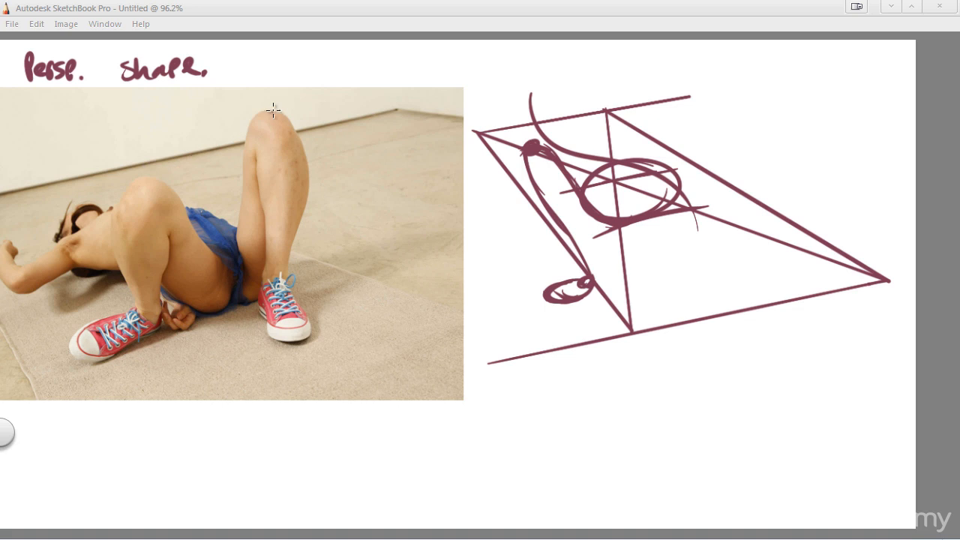
{"action": "mouse_move", "coordinate": [686, 116]}
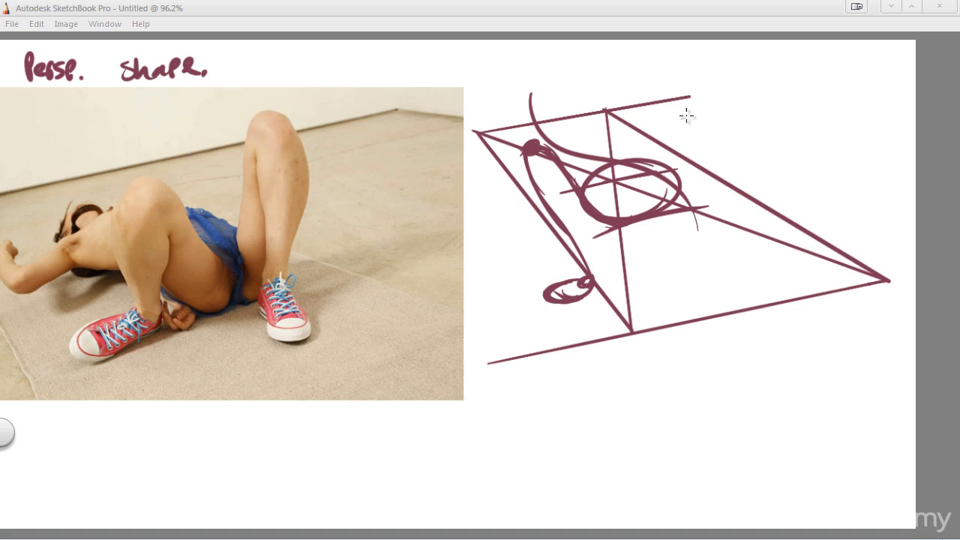
{"action": "mouse_move", "coordinate": [647, 78]}
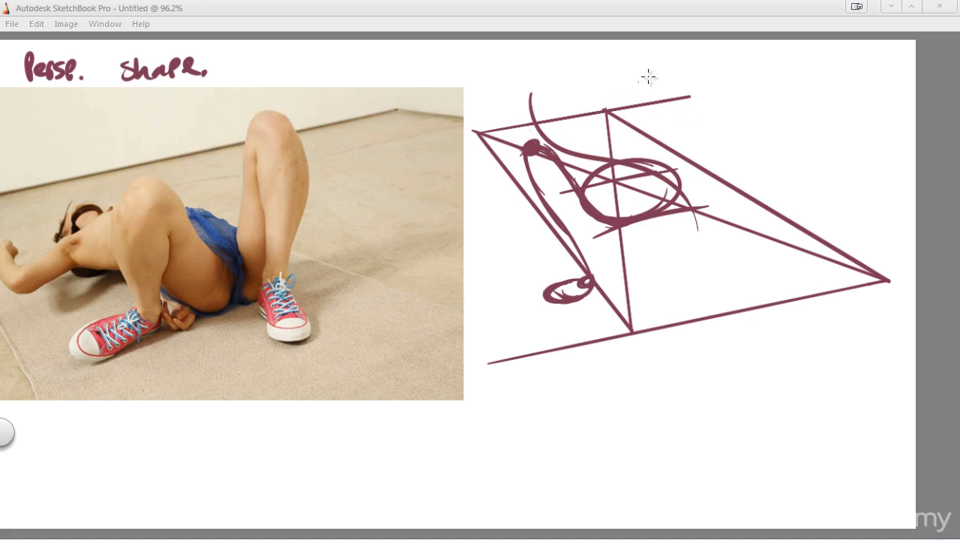
{"action": "mouse_move", "coordinate": [659, 69]}
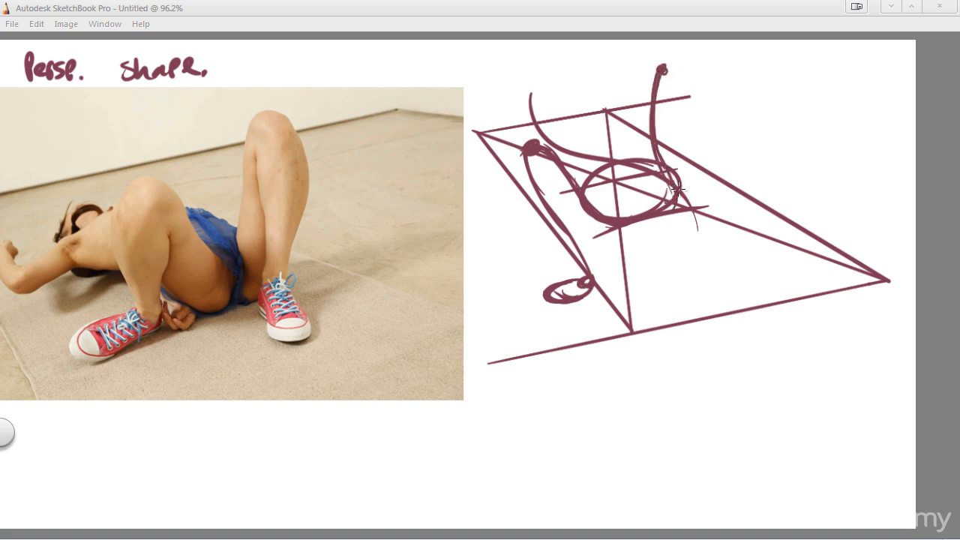
Step: Draw the raised thigh loop above the hip and a lower leg ending in a foot ellipse
{"action": "left_click_drag", "start_coordinate": [675, 191], "coordinate": [660, 71]}
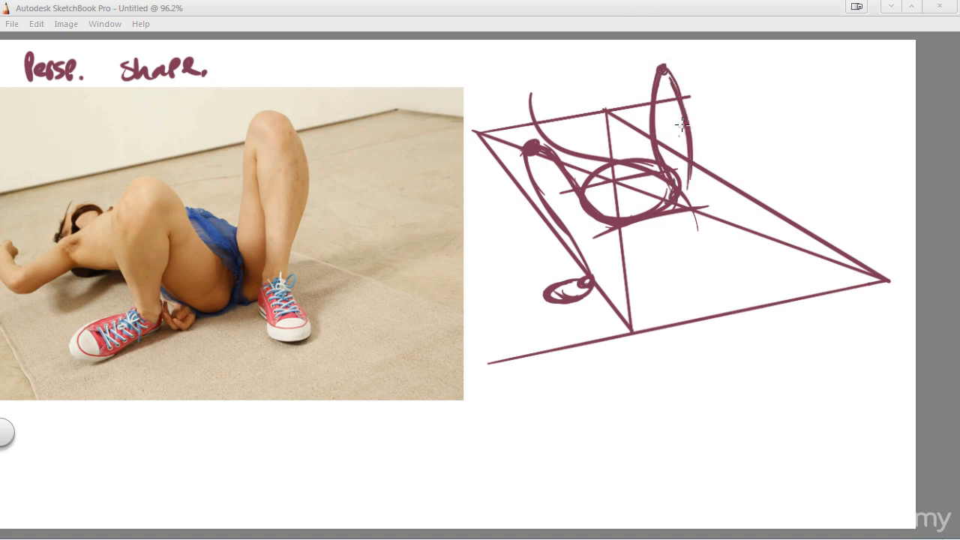
{"action": "left_click_drag", "start_coordinate": [679, 125], "coordinate": [684, 240]}
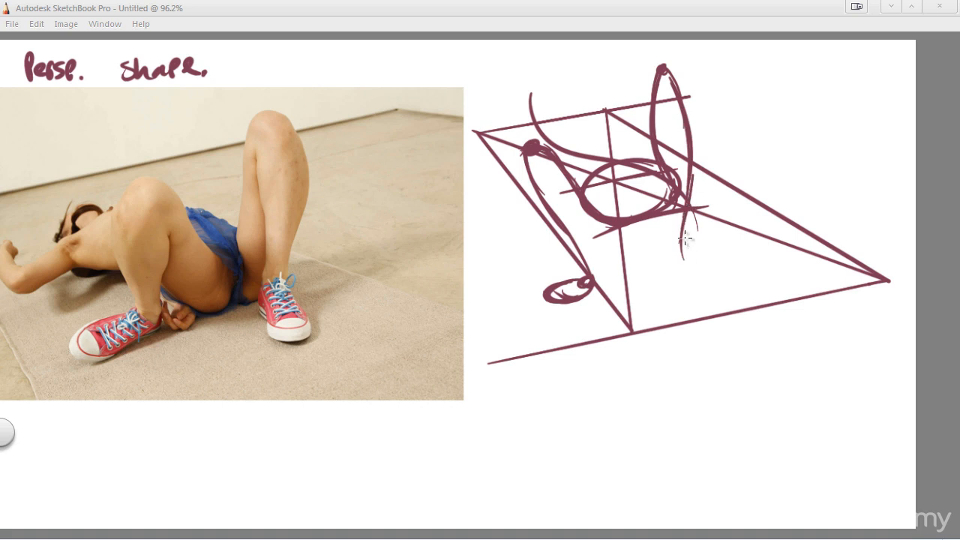
{"action": "left_click_drag", "start_coordinate": [683, 237], "coordinate": [701, 278]}
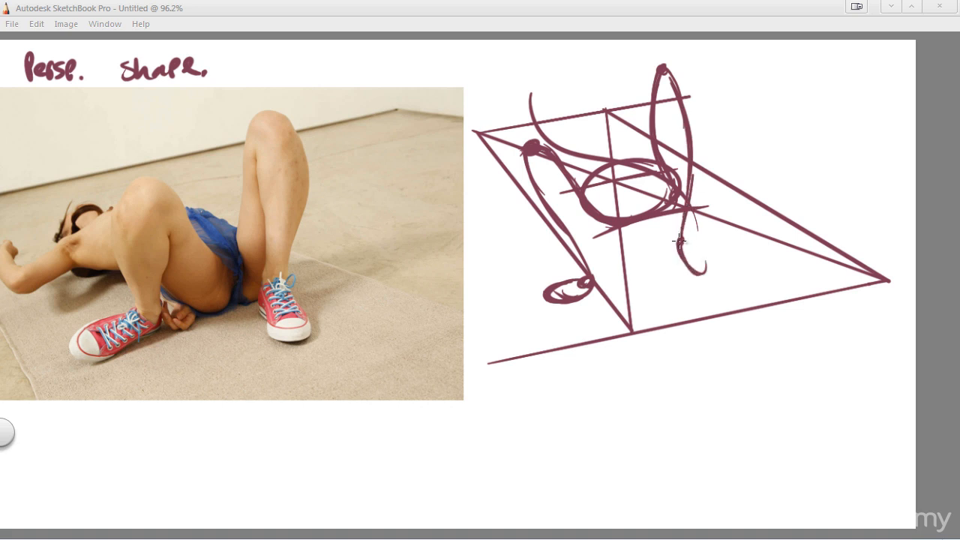
{"action": "left_click_drag", "start_coordinate": [679, 240], "coordinate": [705, 277]}
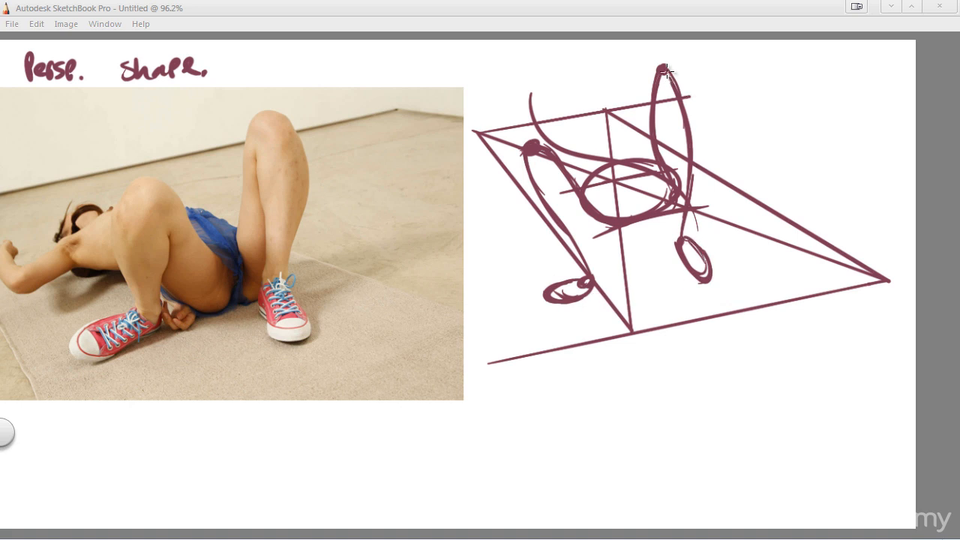
{"action": "mouse_move", "coordinate": [586, 127]}
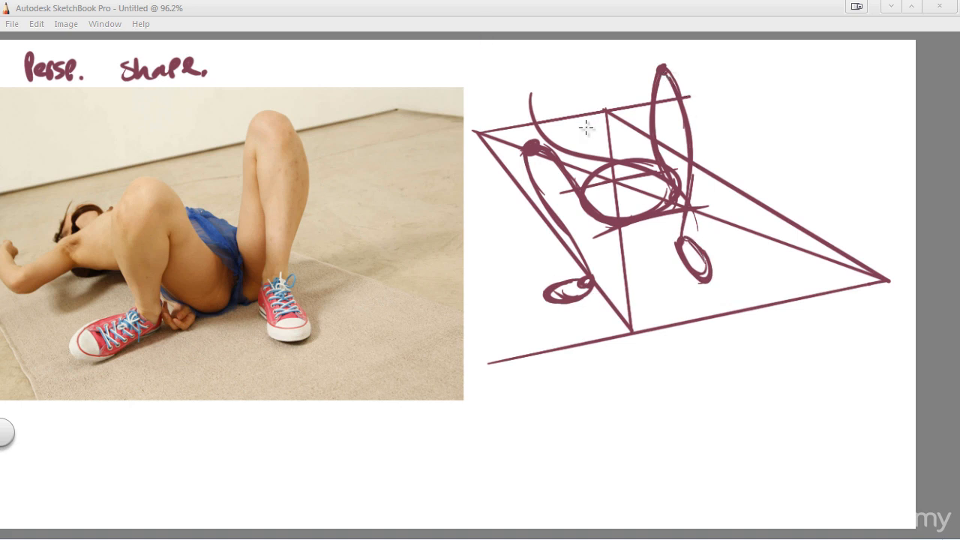
{"action": "mouse_move", "coordinate": [103, 246]}
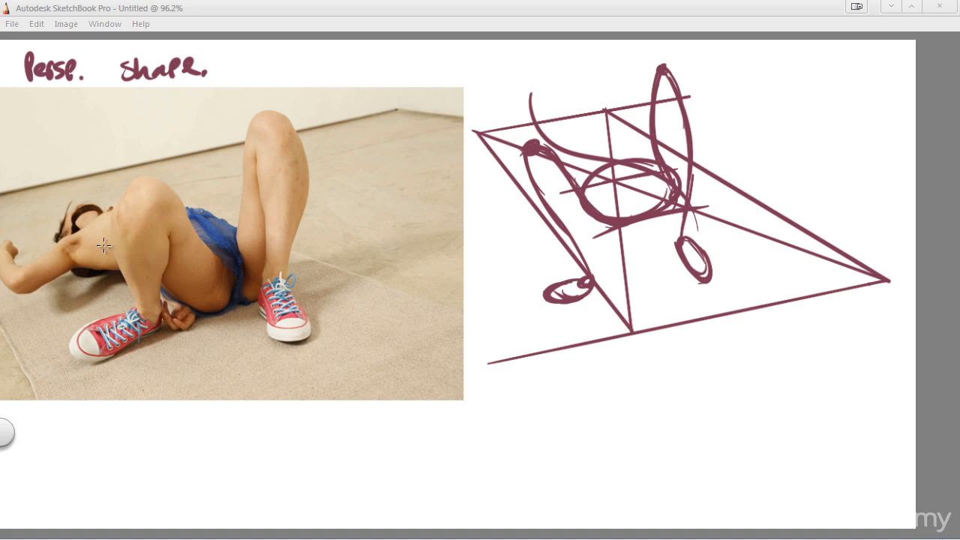
{"action": "mouse_move", "coordinate": [663, 168]}
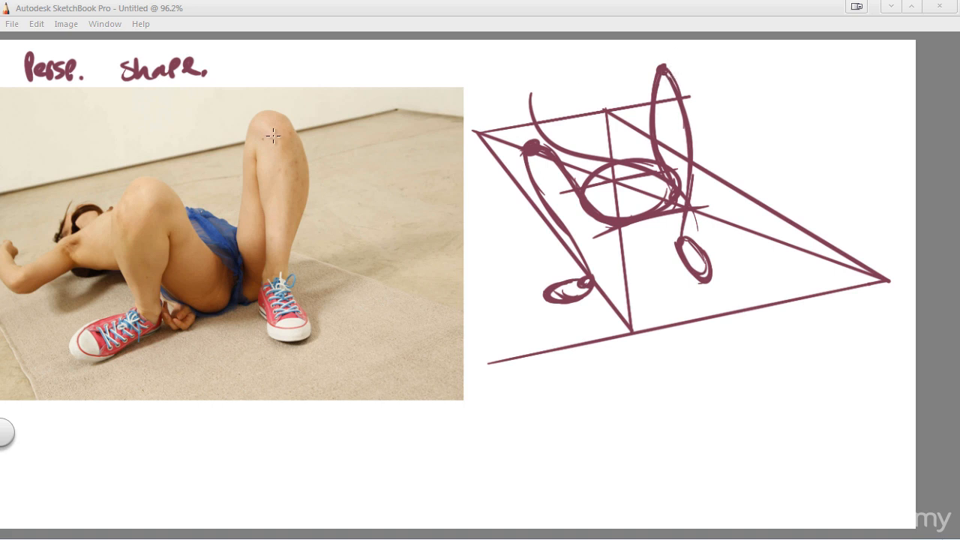
Step: Add a contour stroke along the raised leg and try a small knee oval atop it
{"action": "left_click_drag", "start_coordinate": [276, 122], "coordinate": [315, 192]}
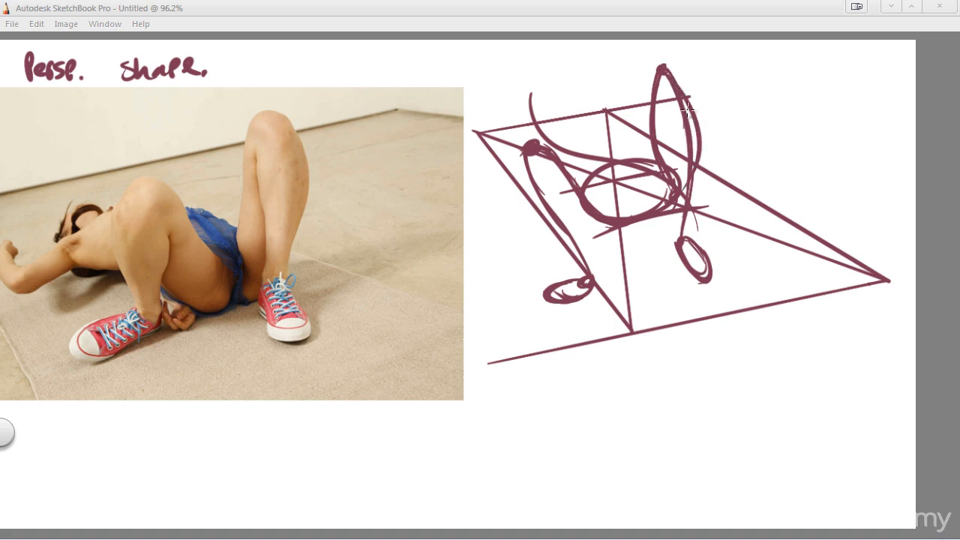
{"action": "mouse_move", "coordinate": [677, 193]}
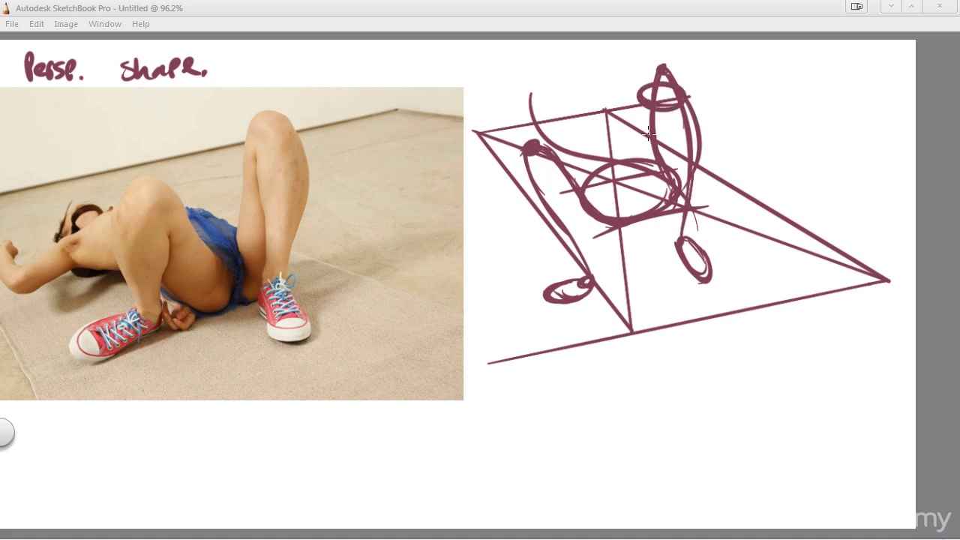
{"action": "left_click_drag", "start_coordinate": [653, 98], "coordinate": [683, 180]}
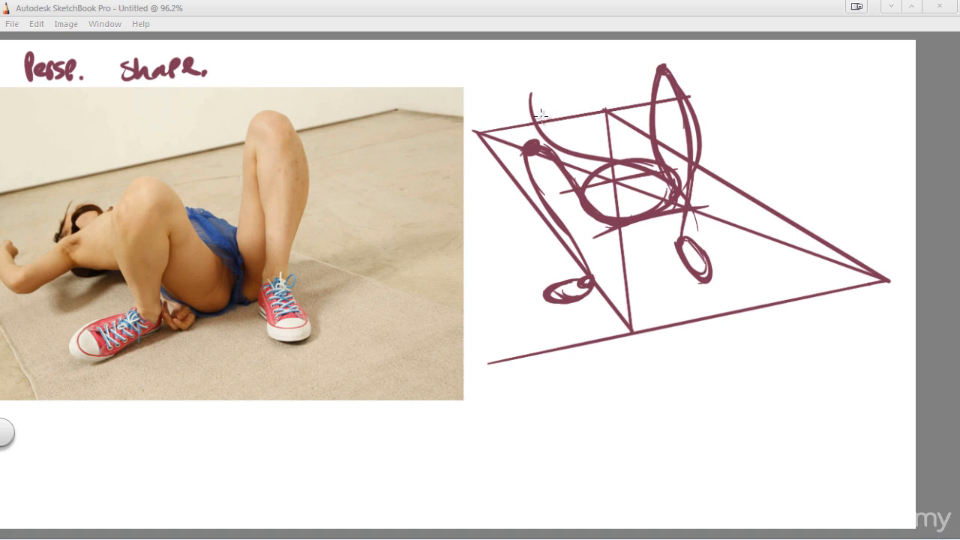
{"action": "mouse_move", "coordinate": [546, 107]}
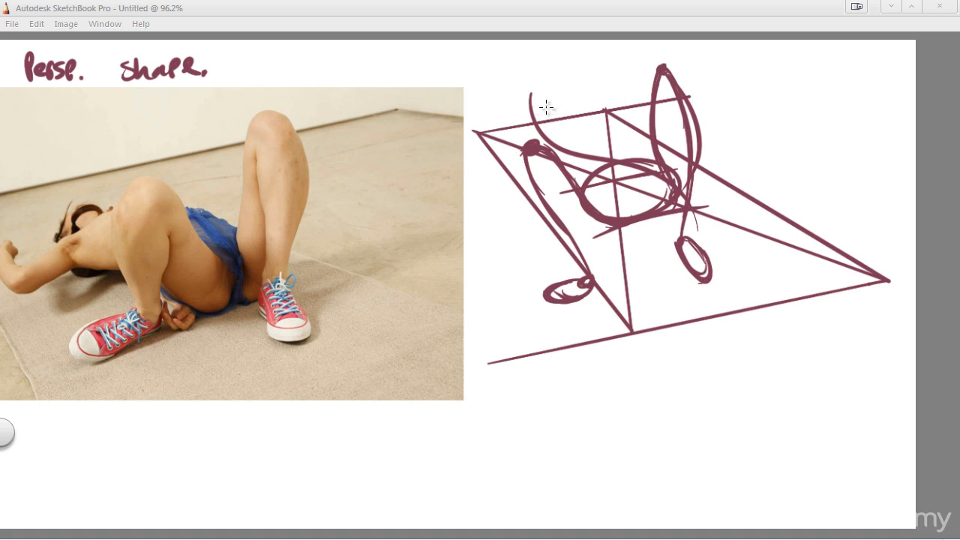
Step: Draw two curved back contours sweeping from the head area into the hip ellipse
{"action": "left_click_drag", "start_coordinate": [544, 101], "coordinate": [653, 180]}
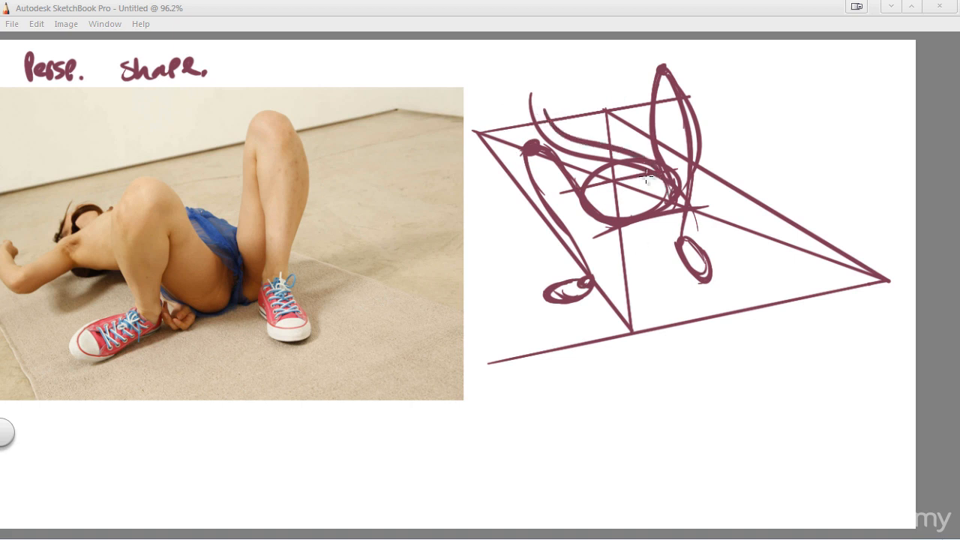
{"action": "left_click_drag", "start_coordinate": [645, 177], "coordinate": [606, 209]}
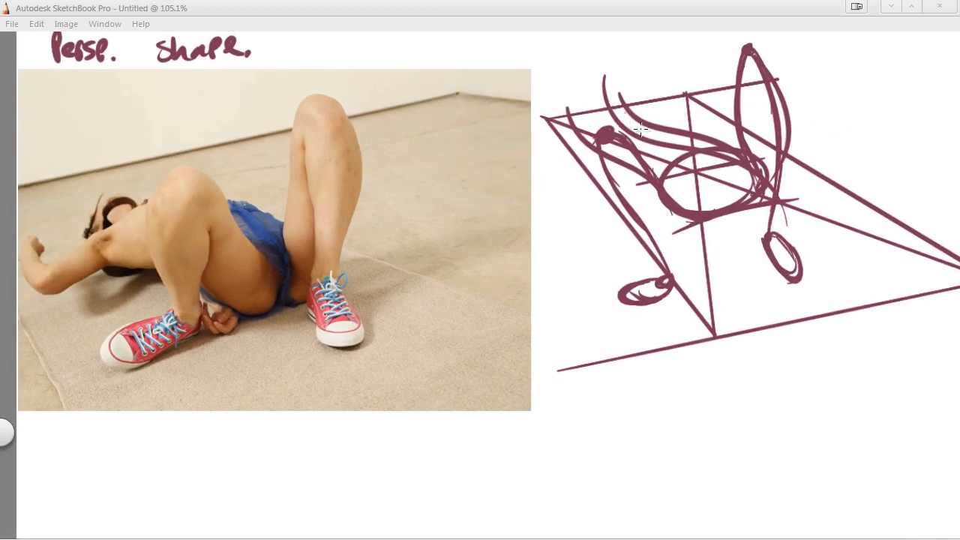
{"action": "mouse_move", "coordinate": [585, 110]}
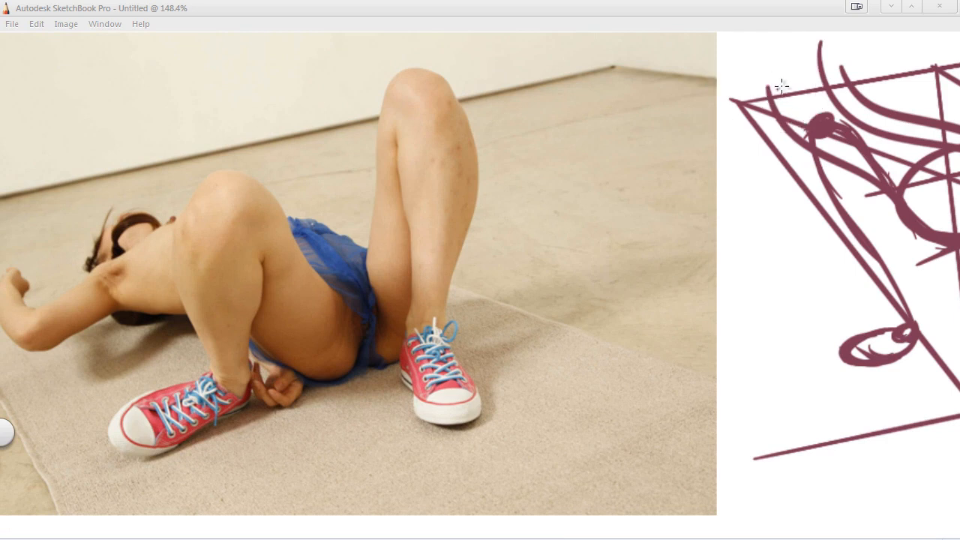
Step: Brush the arm reaching left from the shoulder, then the bent forearm and fist
{"action": "left_click_drag", "start_coordinate": [780, 84], "coordinate": [724, 117]}
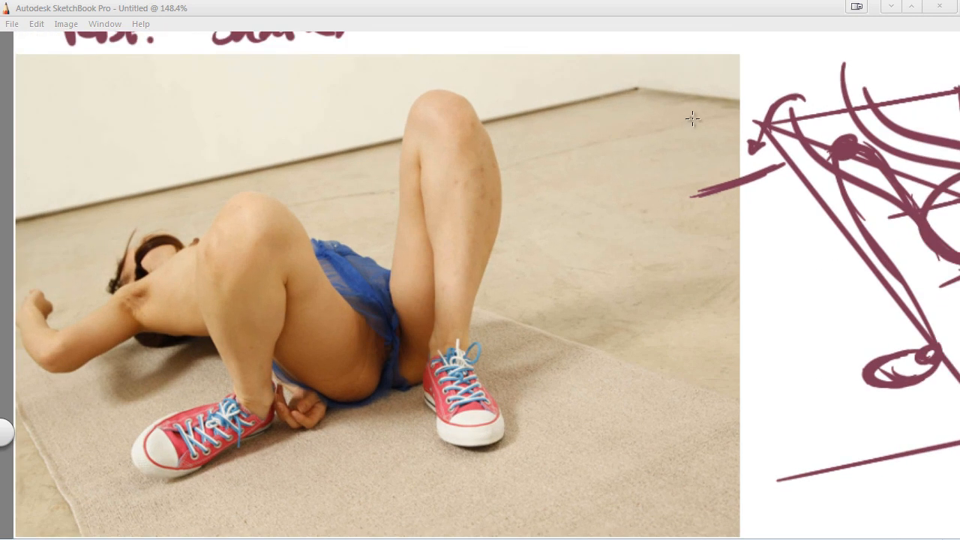
{"action": "mouse_move", "coordinate": [688, 152]}
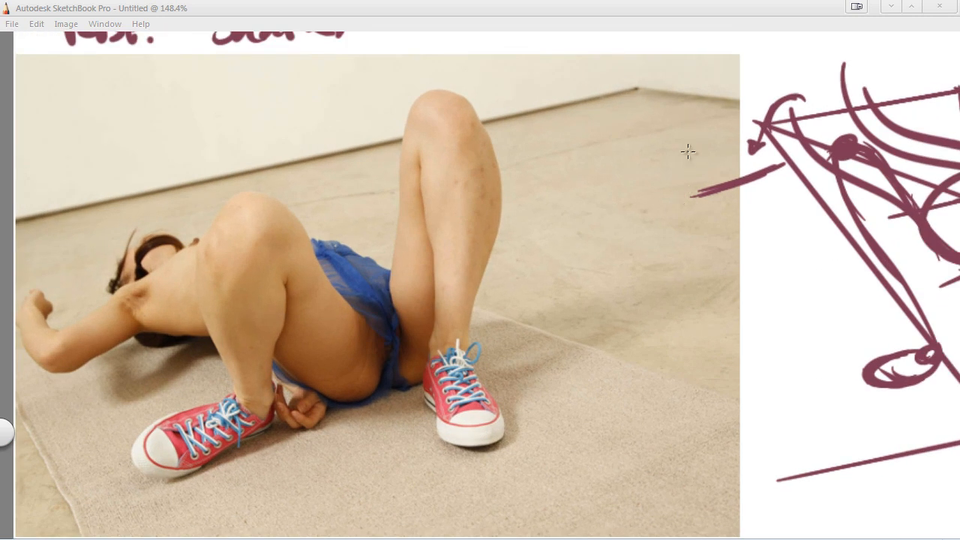
{"action": "left_click_drag", "start_coordinate": [690, 124], "coordinate": [687, 199]}
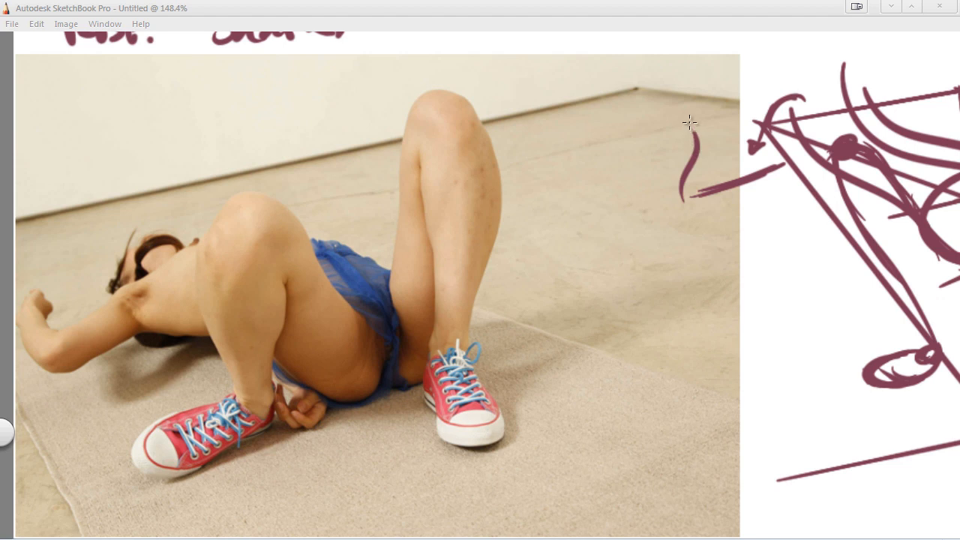
{"action": "mouse_move", "coordinate": [684, 114]}
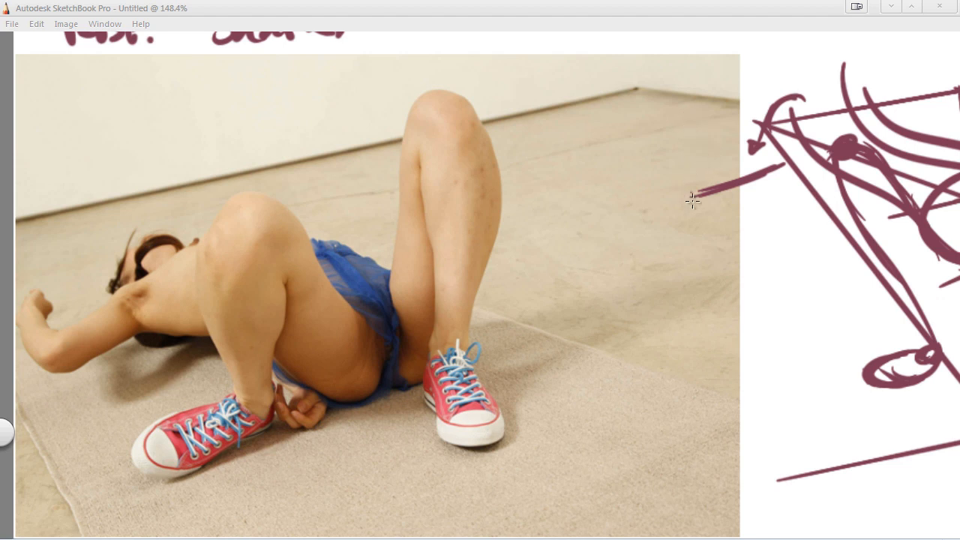
{"action": "left_click_drag", "start_coordinate": [694, 199], "coordinate": [686, 162]}
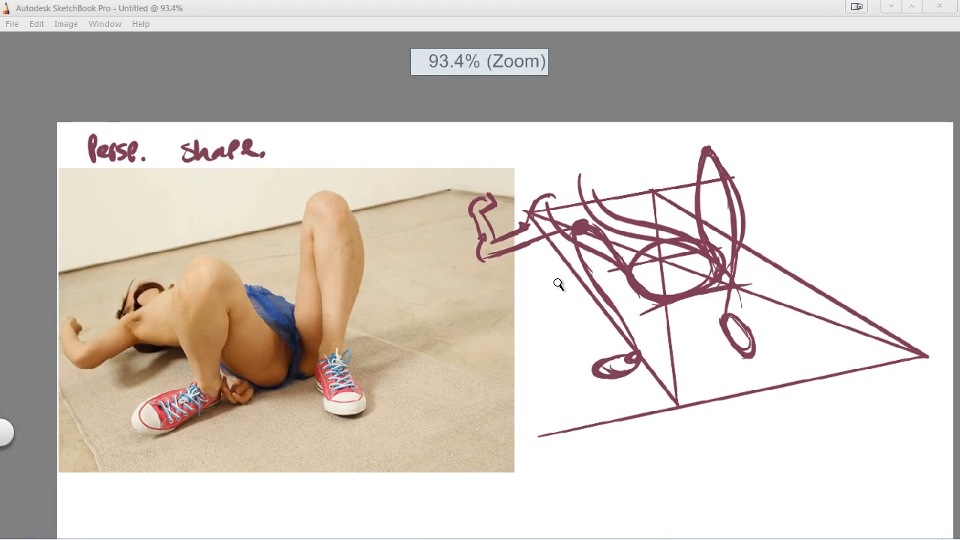
Step: Sketch the head as a curved maroon stroke arcing above the shoulder
{"action": "scroll", "scroll_direction": "up", "scroll_amount": 3}
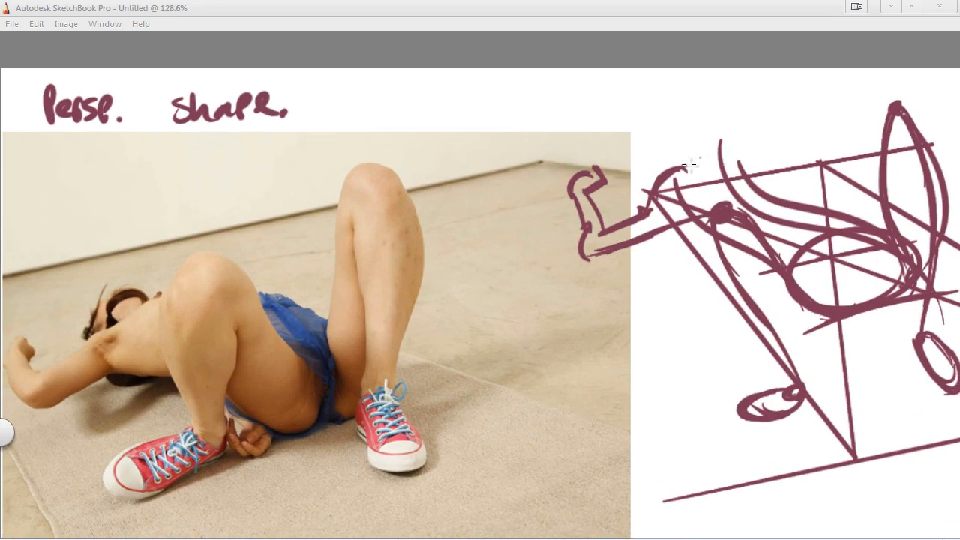
{"action": "left_click_drag", "start_coordinate": [660, 195], "coordinate": [751, 173]}
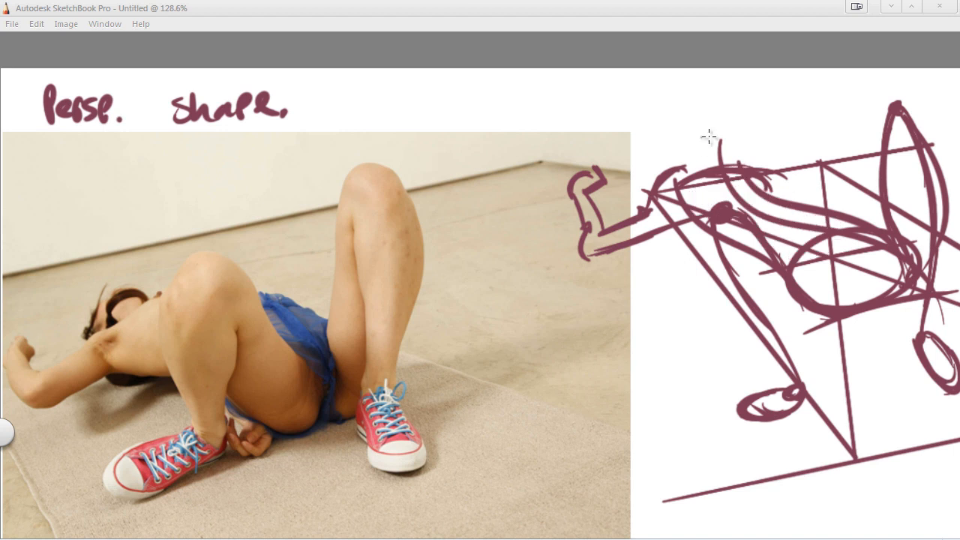
{"action": "mouse_move", "coordinate": [720, 127]}
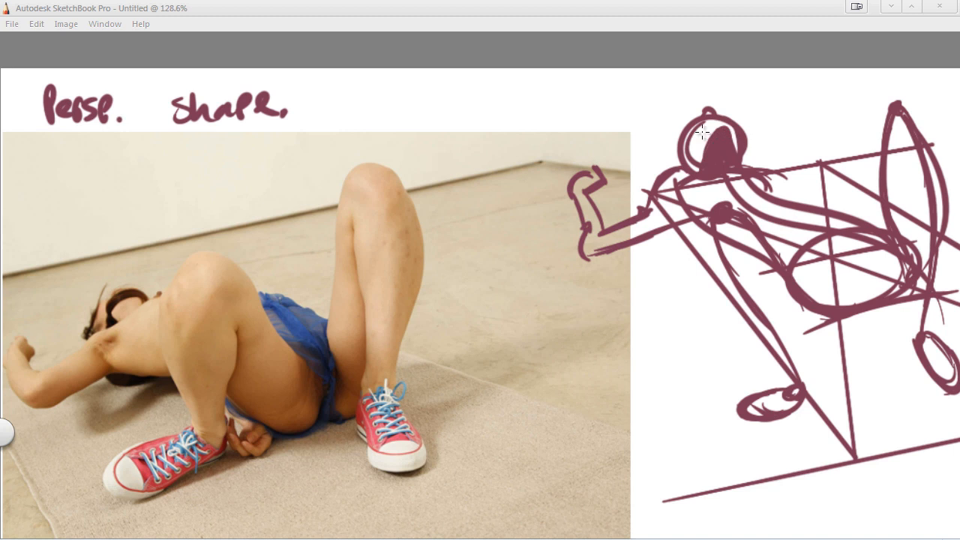
{"action": "mouse_move", "coordinate": [716, 210]}
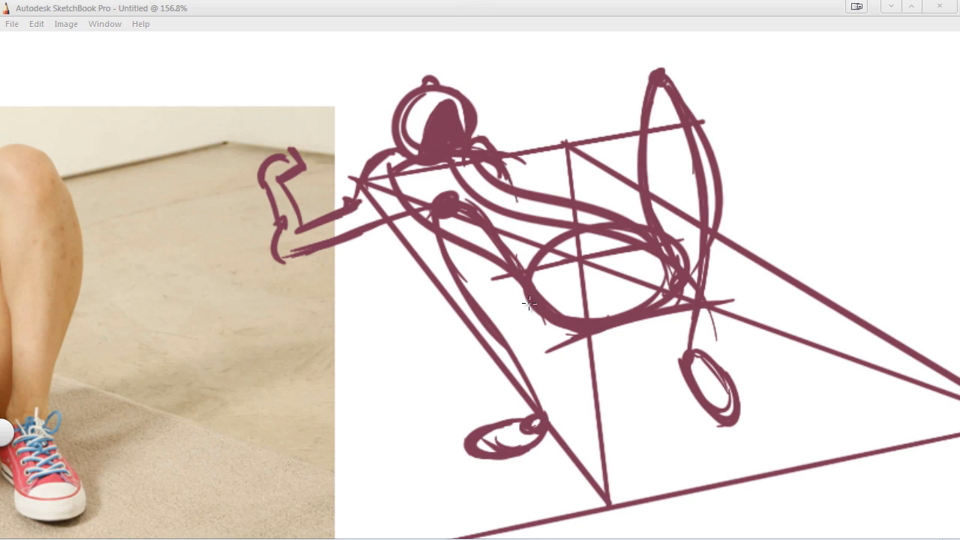
Step: Refine the head and torso contours, then sketch a small hand beside the near foot
{"action": "left_click_drag", "start_coordinate": [529, 304], "coordinate": [563, 386]}
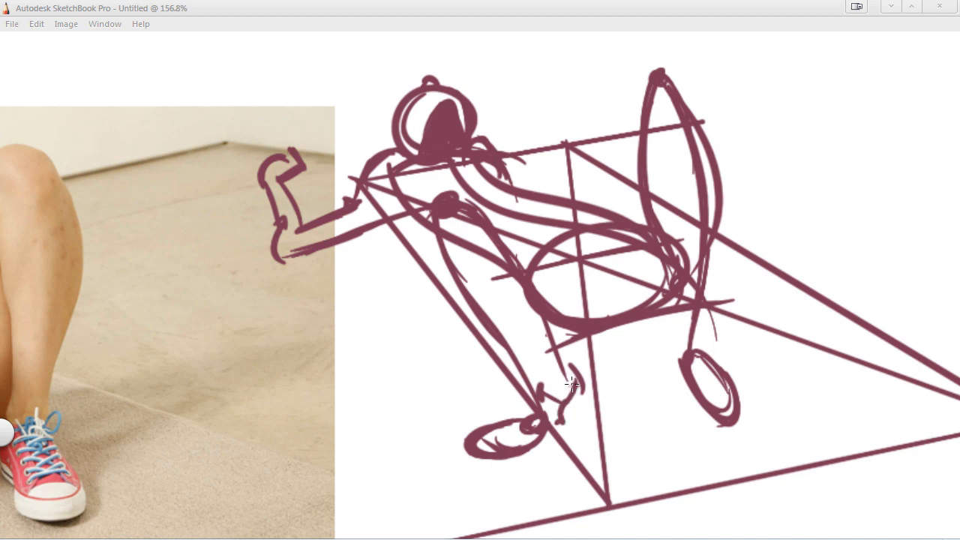
{"action": "left_click_drag", "start_coordinate": [559, 375], "coordinate": [581, 394]}
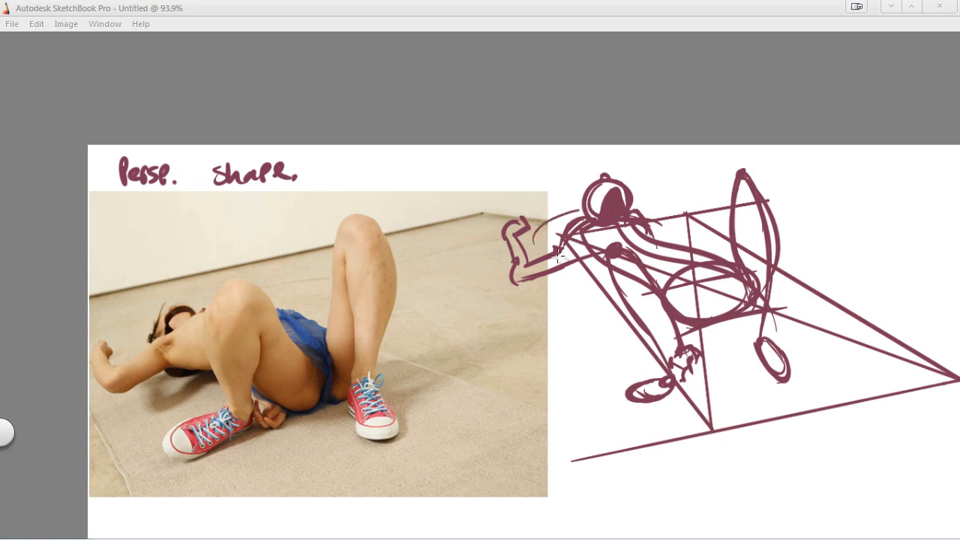
Step: Draw wavy hair strands flowing left from the head and below the arm, plus a hip curve
{"action": "left_click_drag", "start_coordinate": [559, 255], "coordinate": [540, 305]}
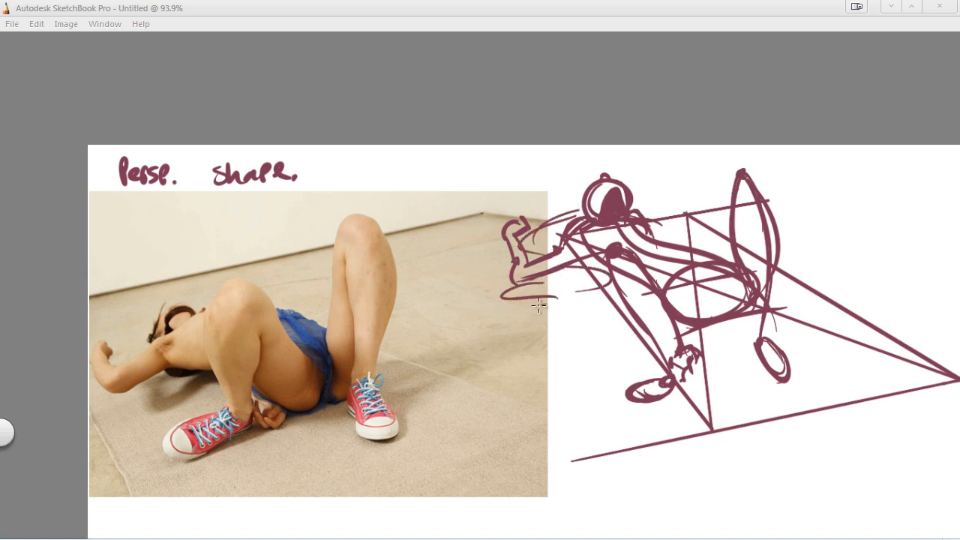
{"action": "left_click_drag", "start_coordinate": [518, 304], "coordinate": [567, 312]}
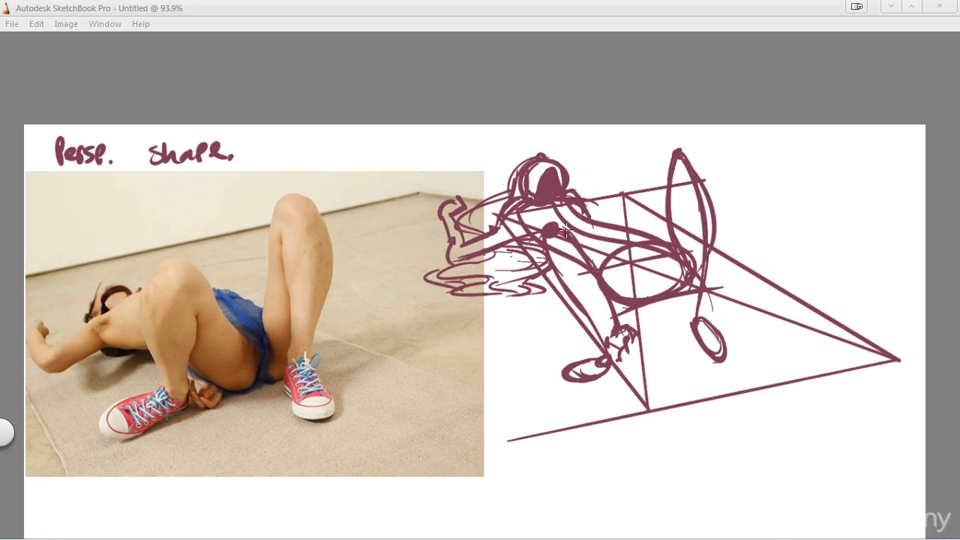
{"action": "left_click_drag", "start_coordinate": [570, 232], "coordinate": [615, 300]}
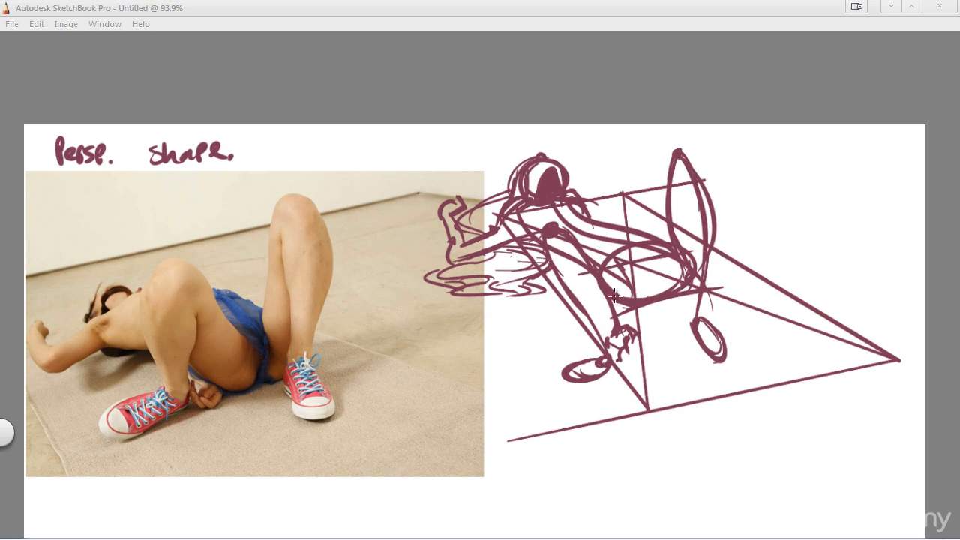